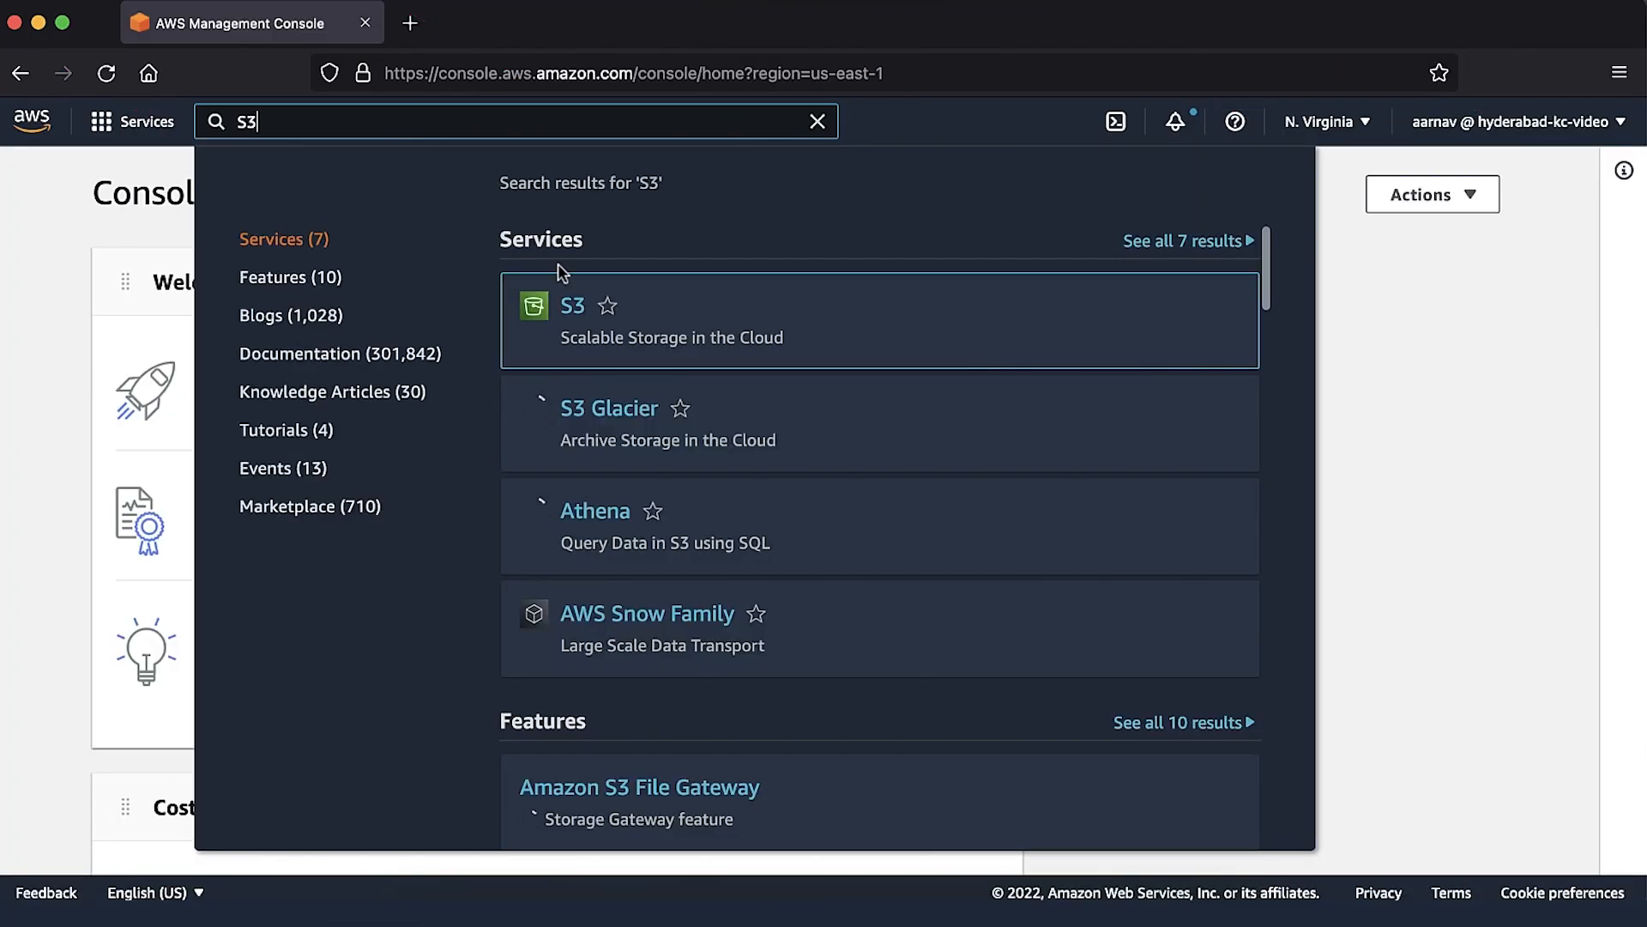
- Go to the aarnav-kc-video bucket's index.html details and reach its Metadata section
{"action": "left_click", "coordinate": [573, 305]}
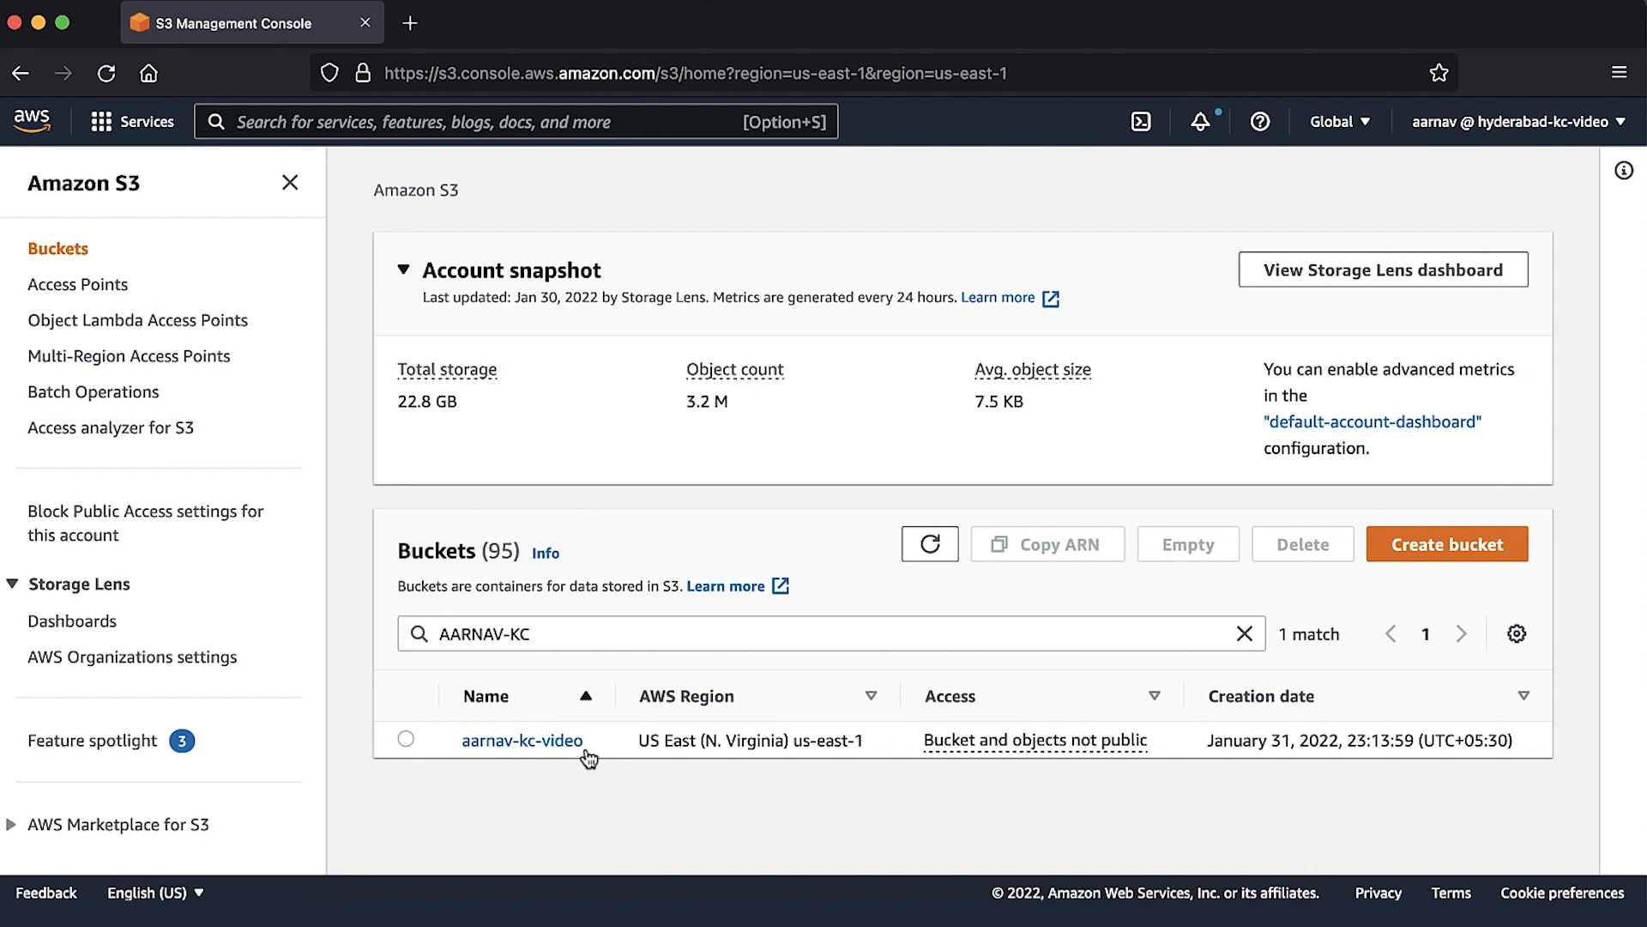
{"action": "left_click", "coordinate": [522, 739]}
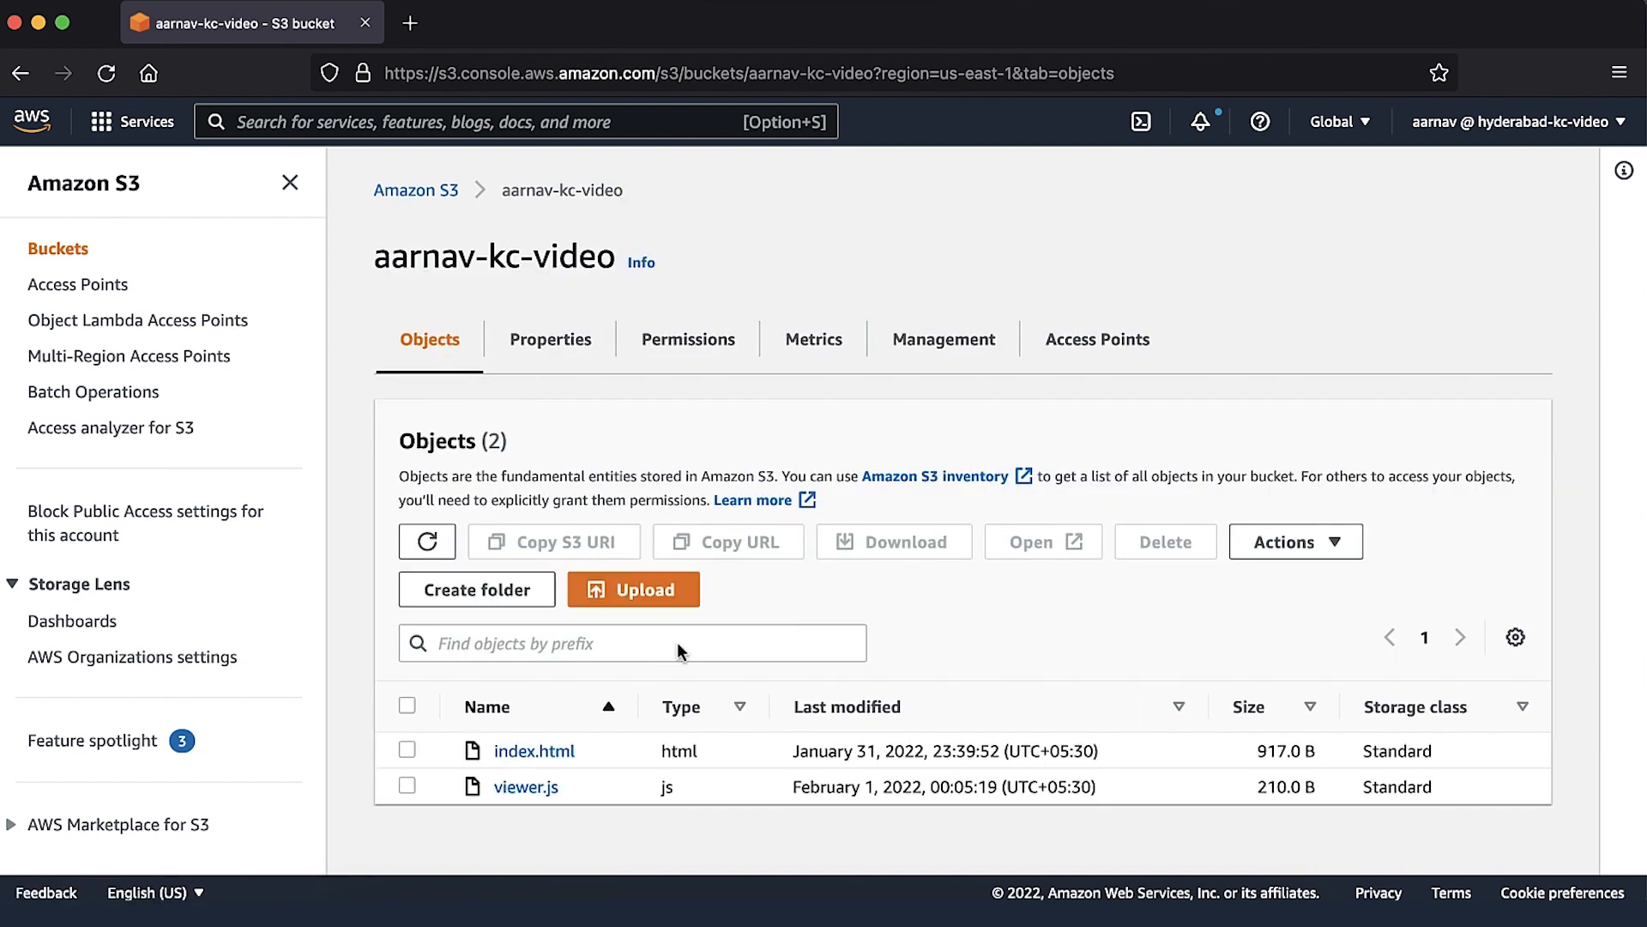
{"action": "mouse_move", "coordinate": [602, 706]}
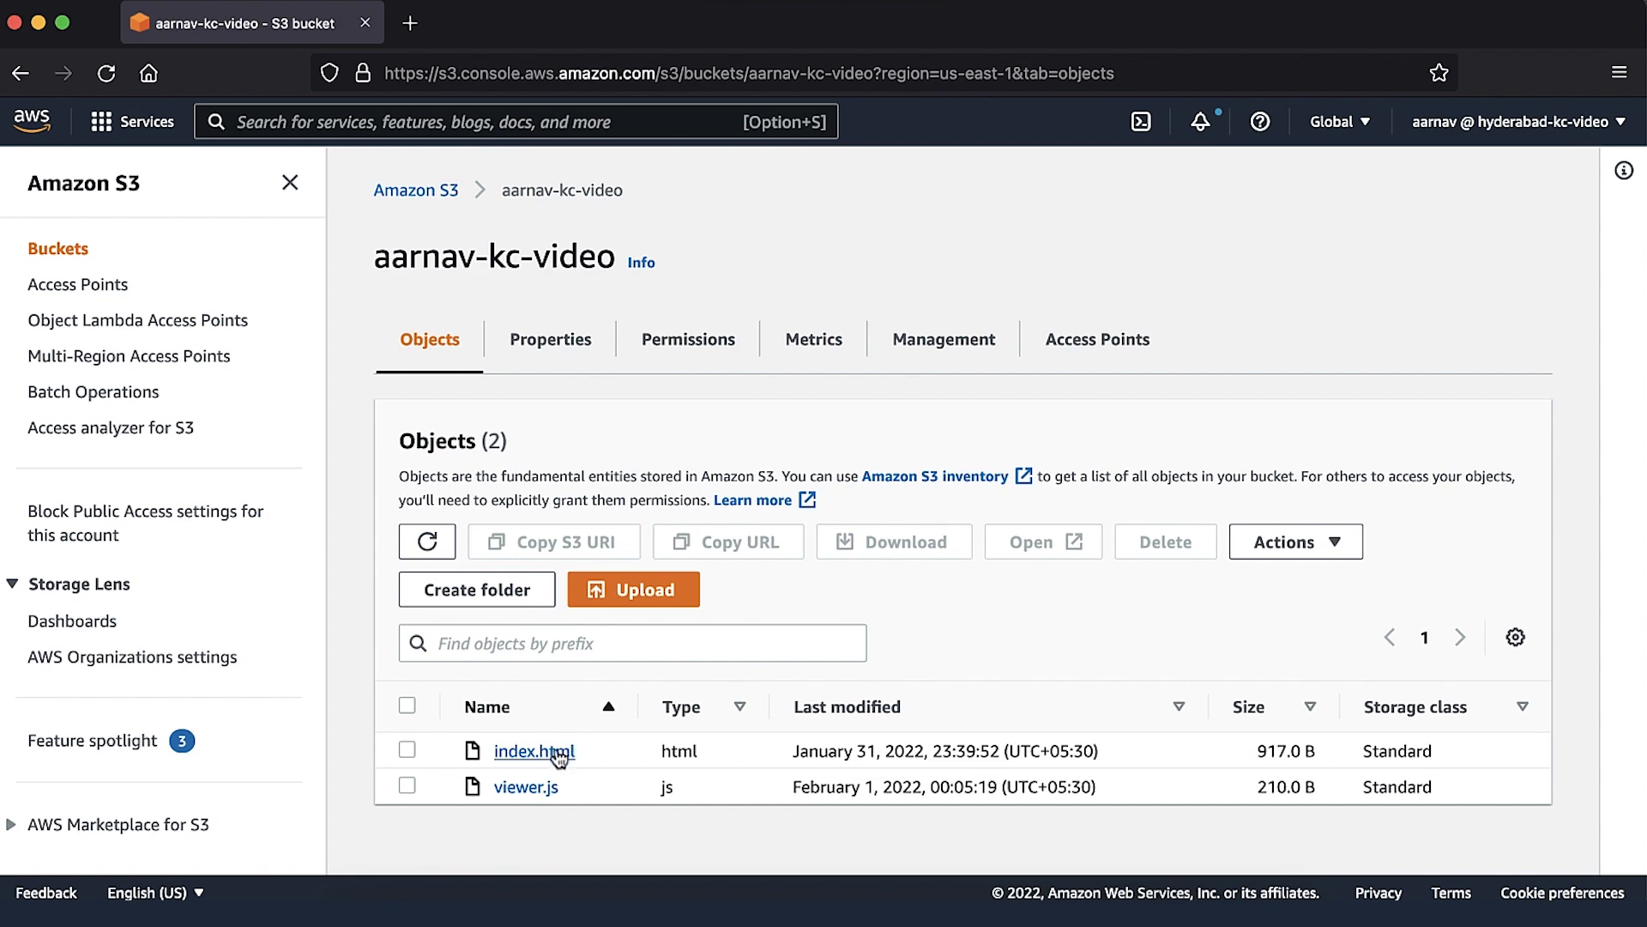
{"action": "left_click", "coordinate": [534, 749]}
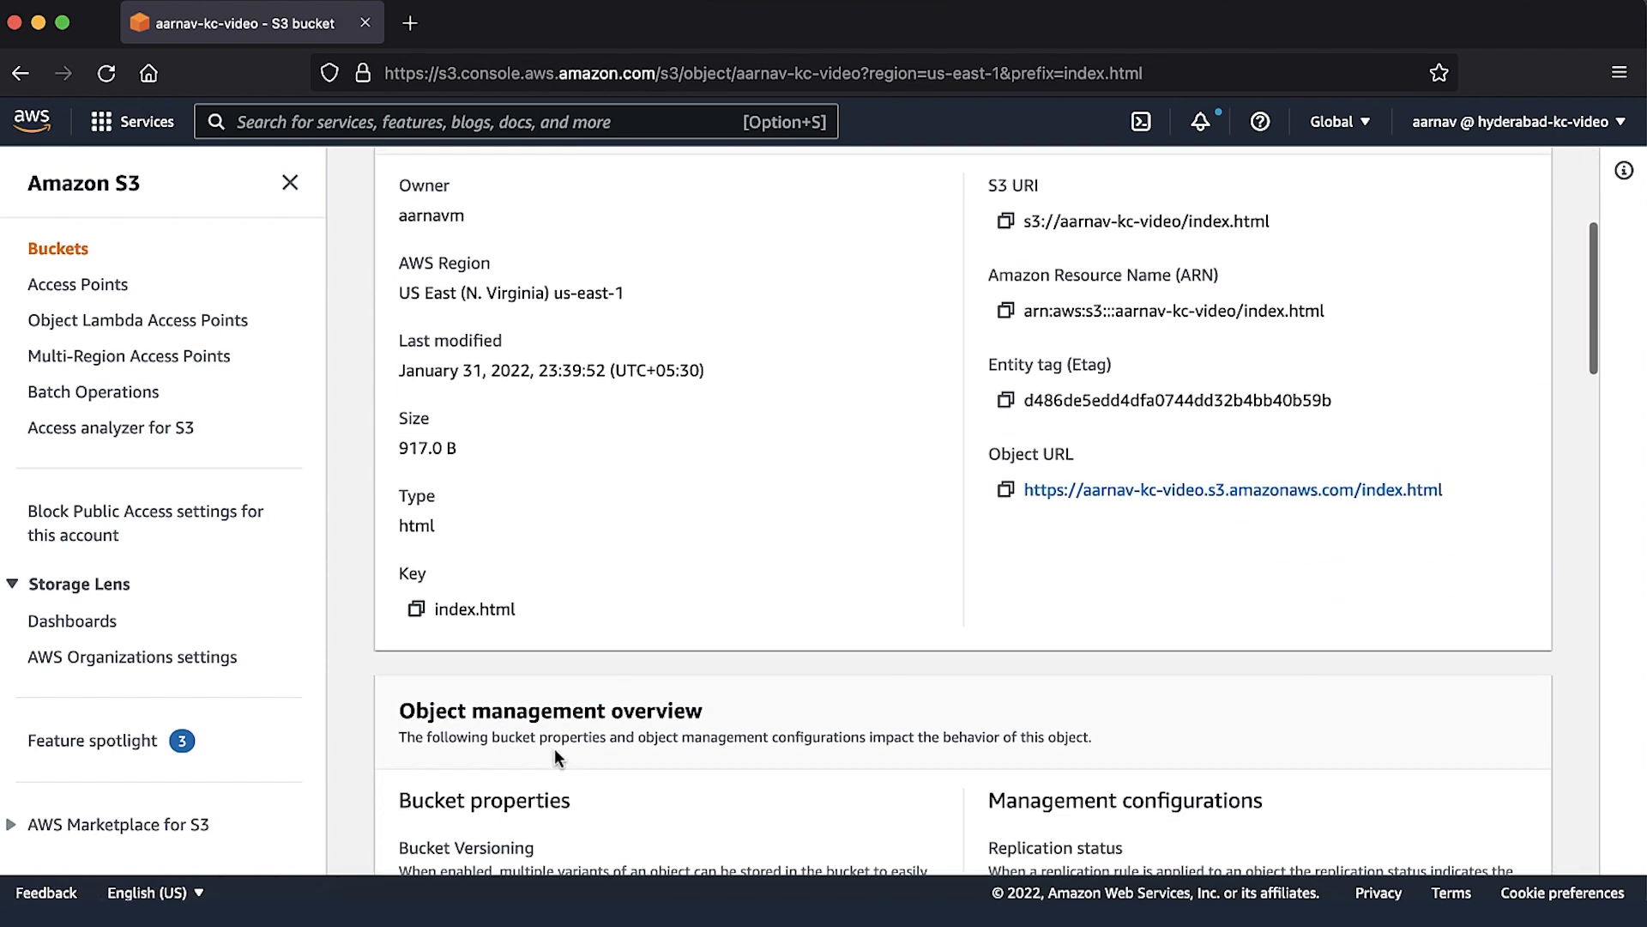
{"action": "scroll", "scroll_direction": "down", "scroll_amount": 3}
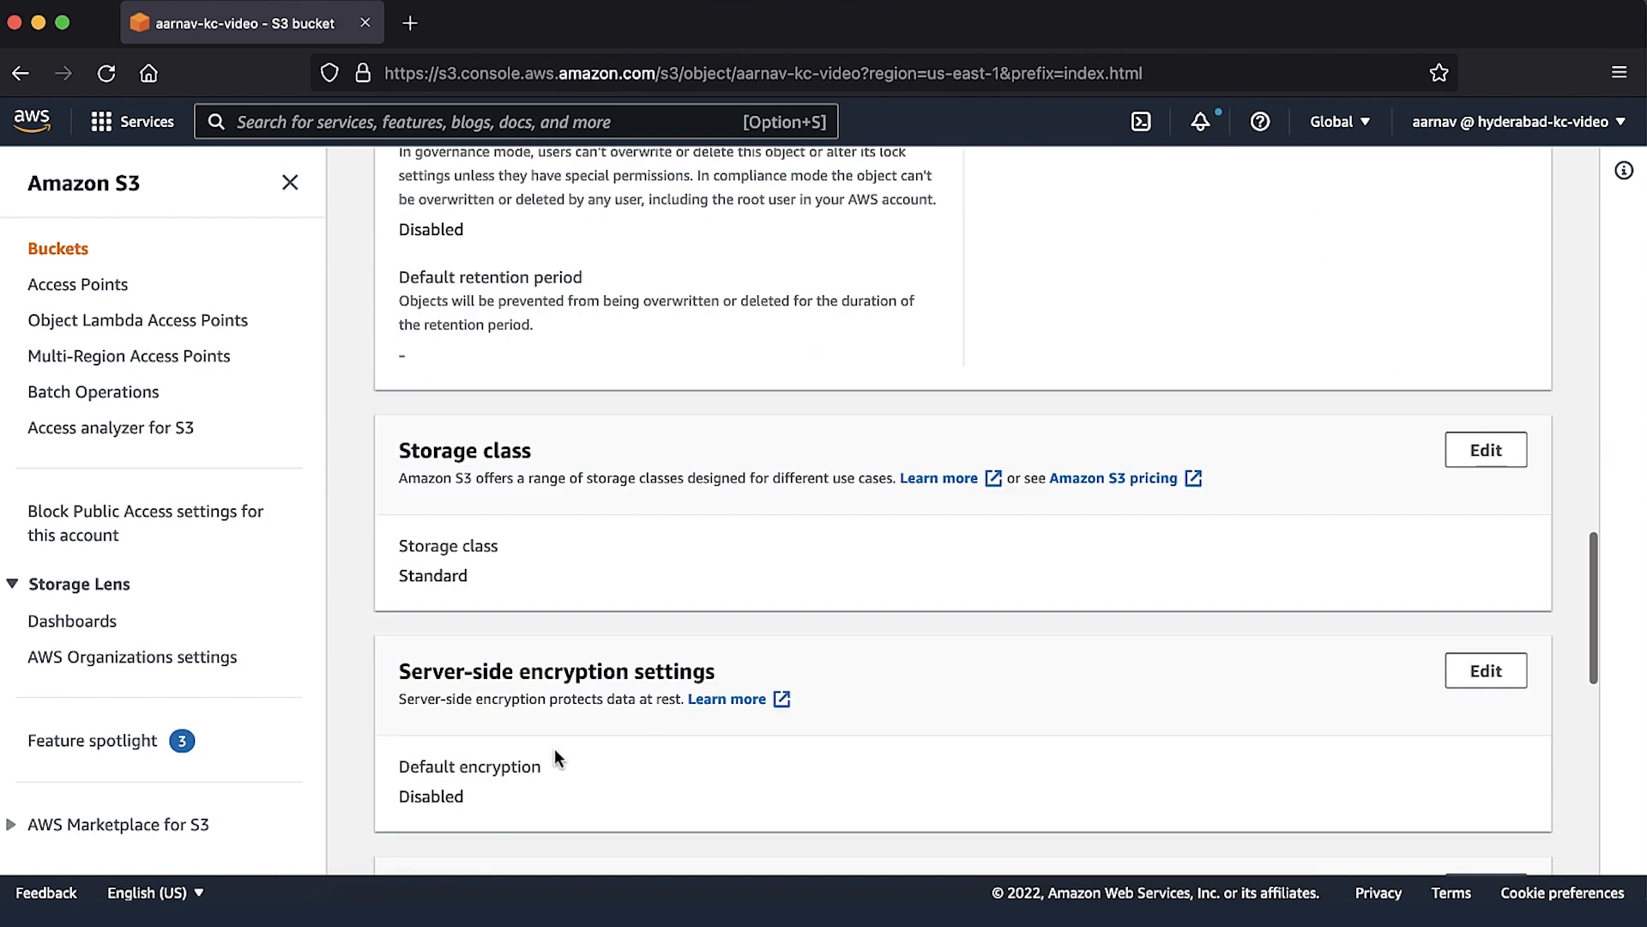
{"action": "scroll", "scroll_direction": "down", "scroll_amount": 3}
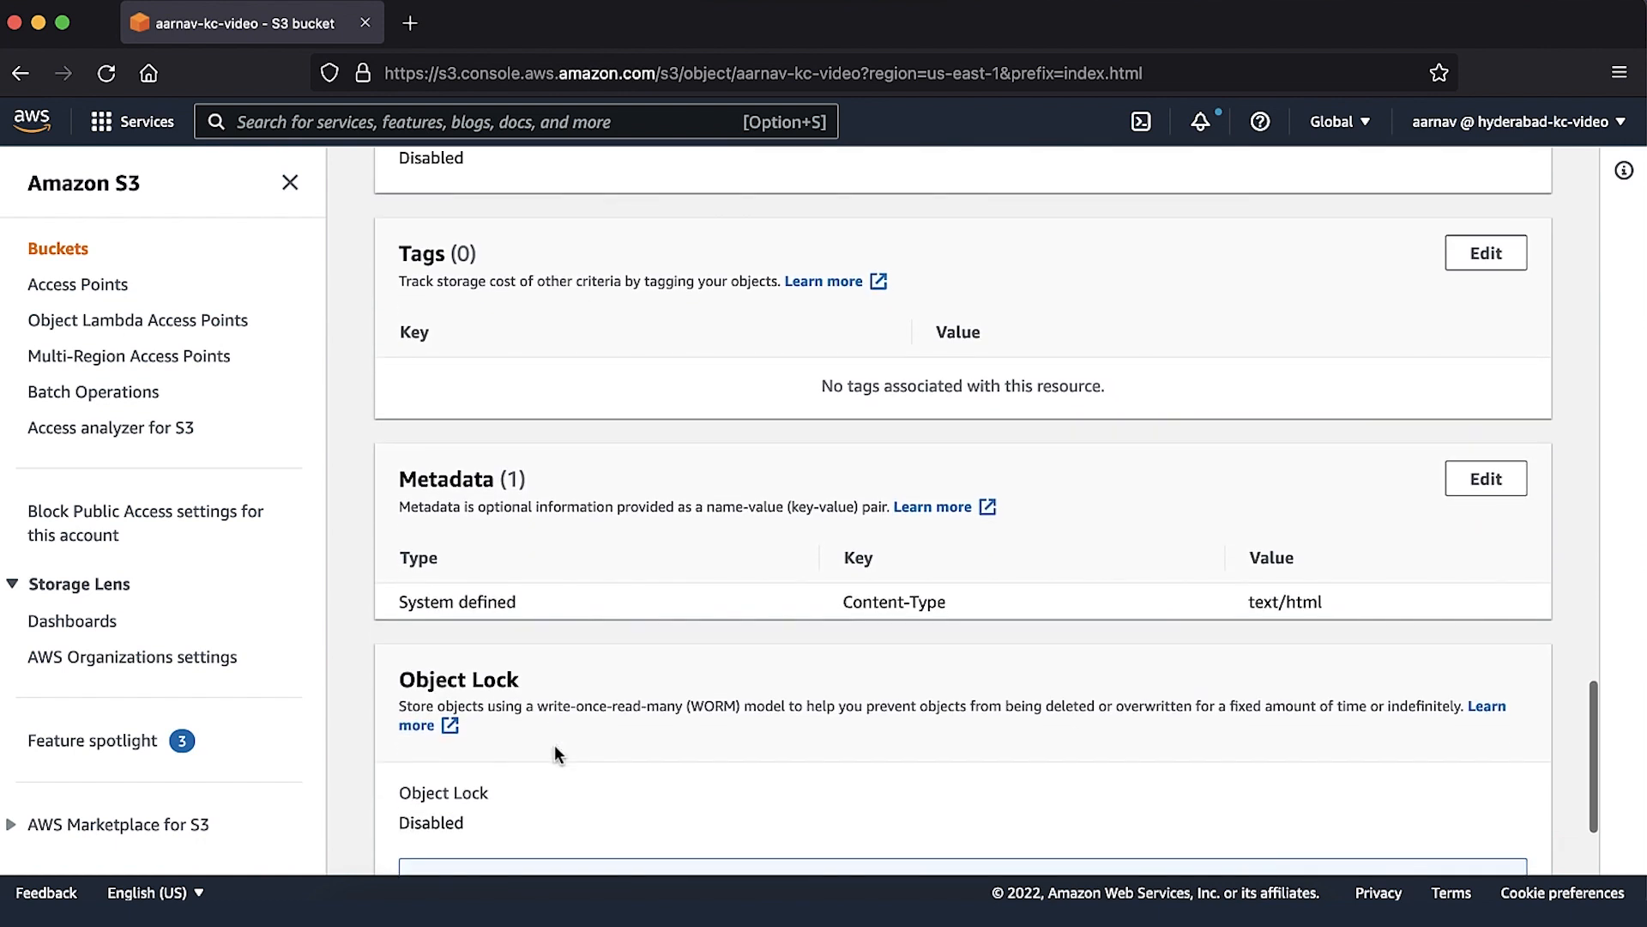
- Add system-defined Cache-Control metadata 'no-store,no-cache,private' to index.html and save
{"action": "left_click", "coordinate": [1483, 479]}
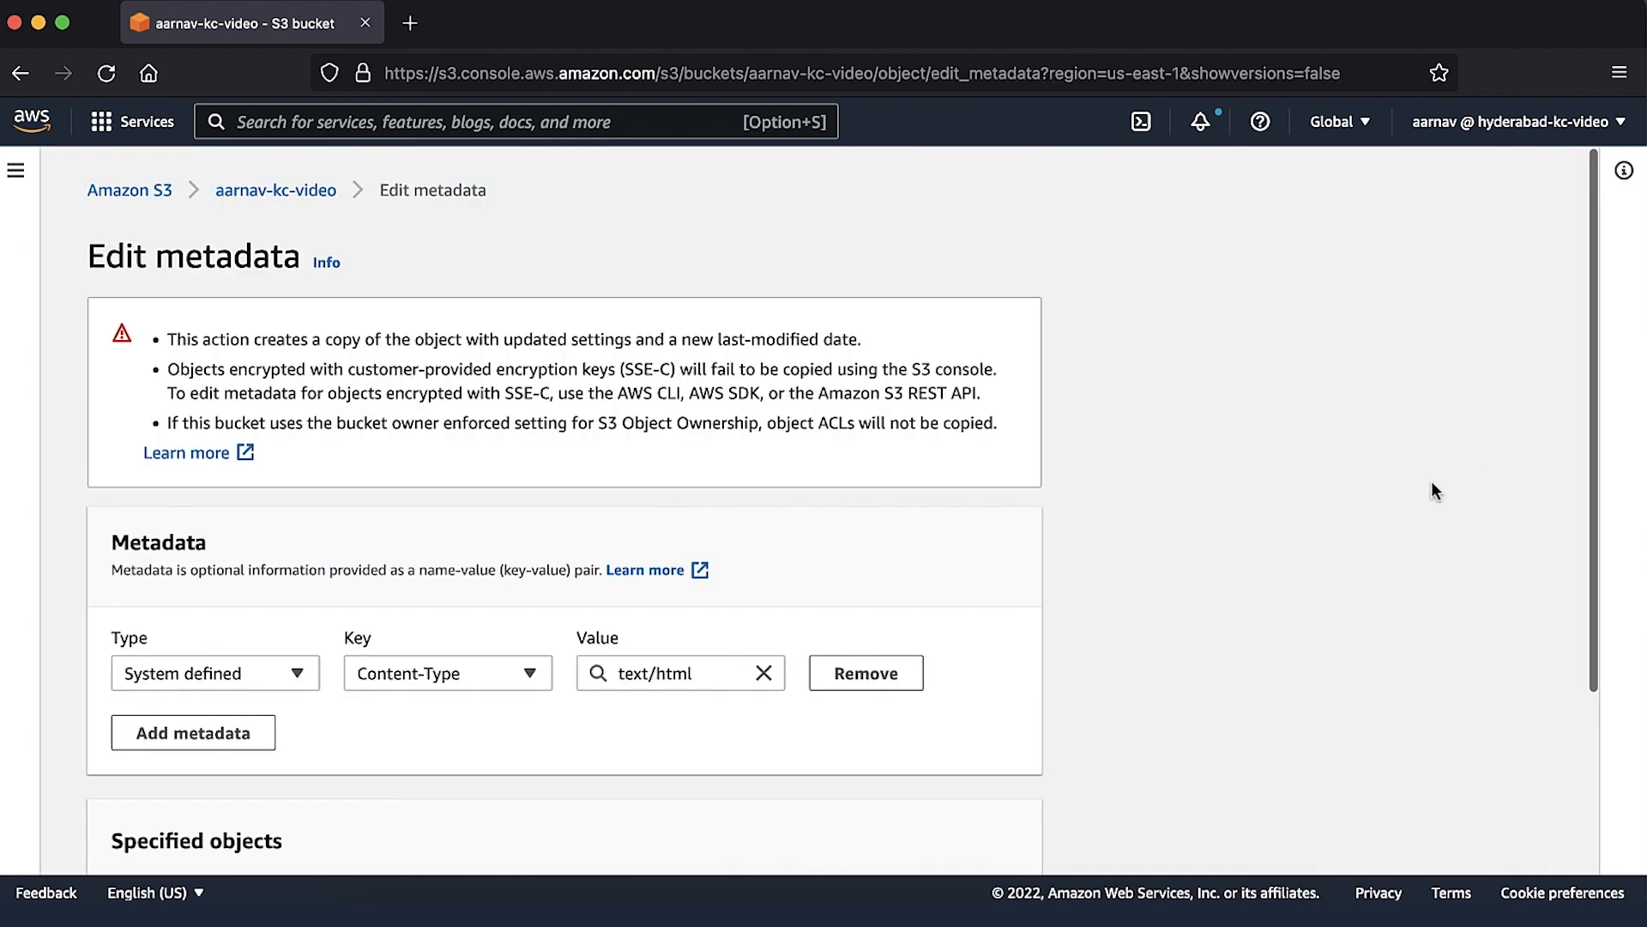
{"action": "left_click", "coordinate": [192, 732]}
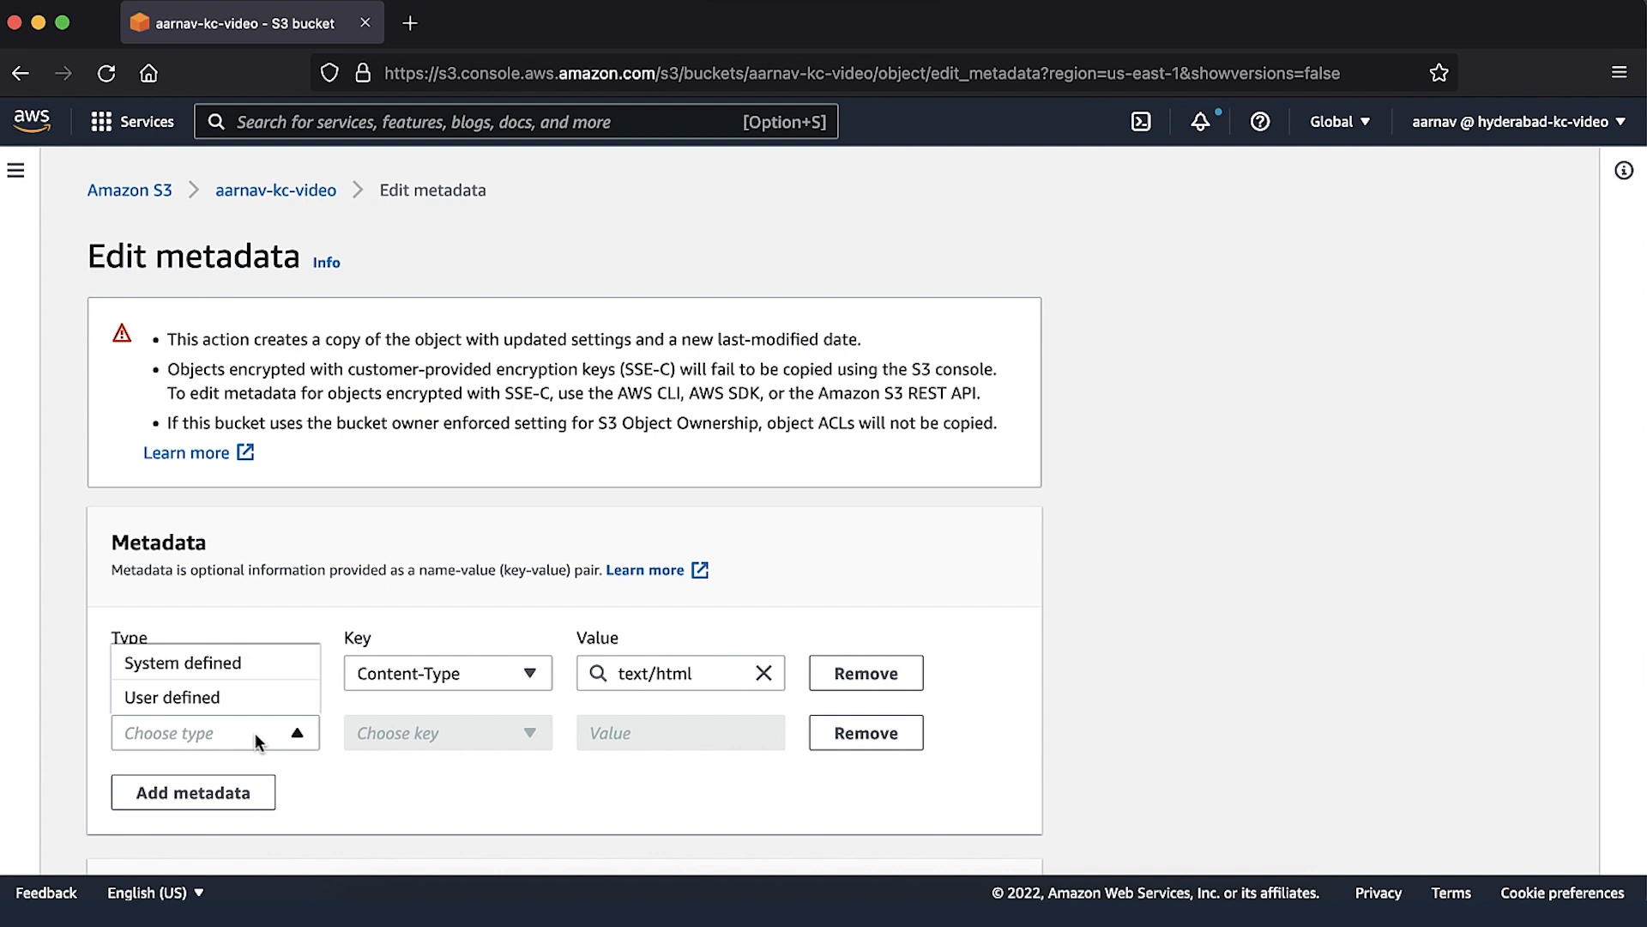
{"action": "left_click", "coordinate": [183, 663]}
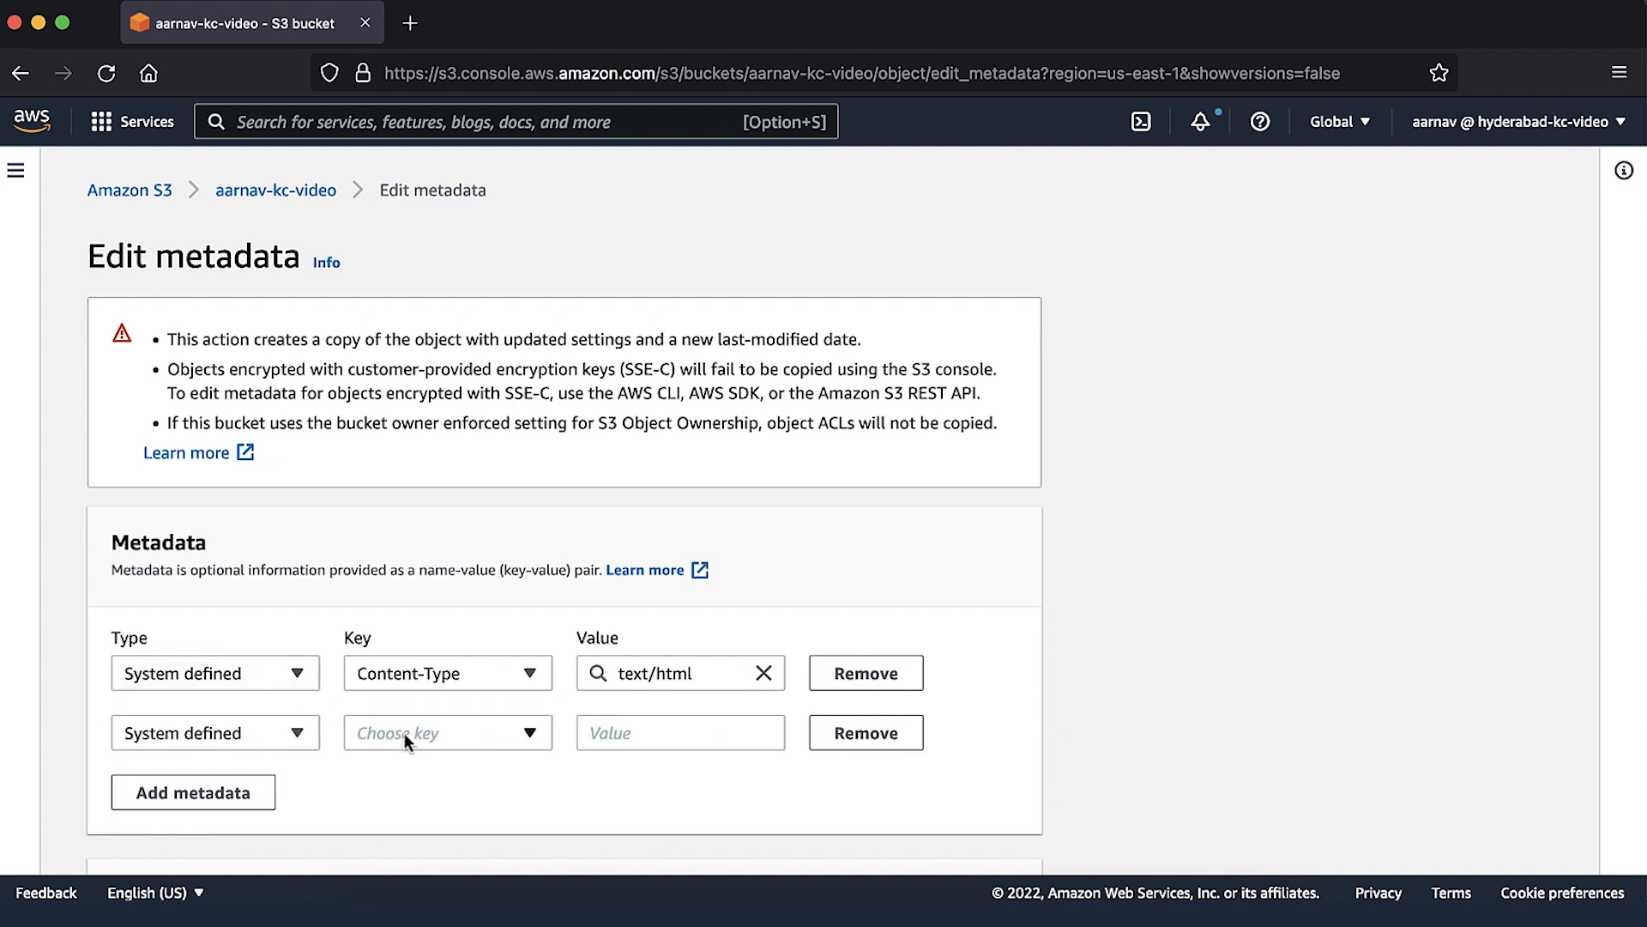
{"action": "left_click", "coordinate": [446, 733]}
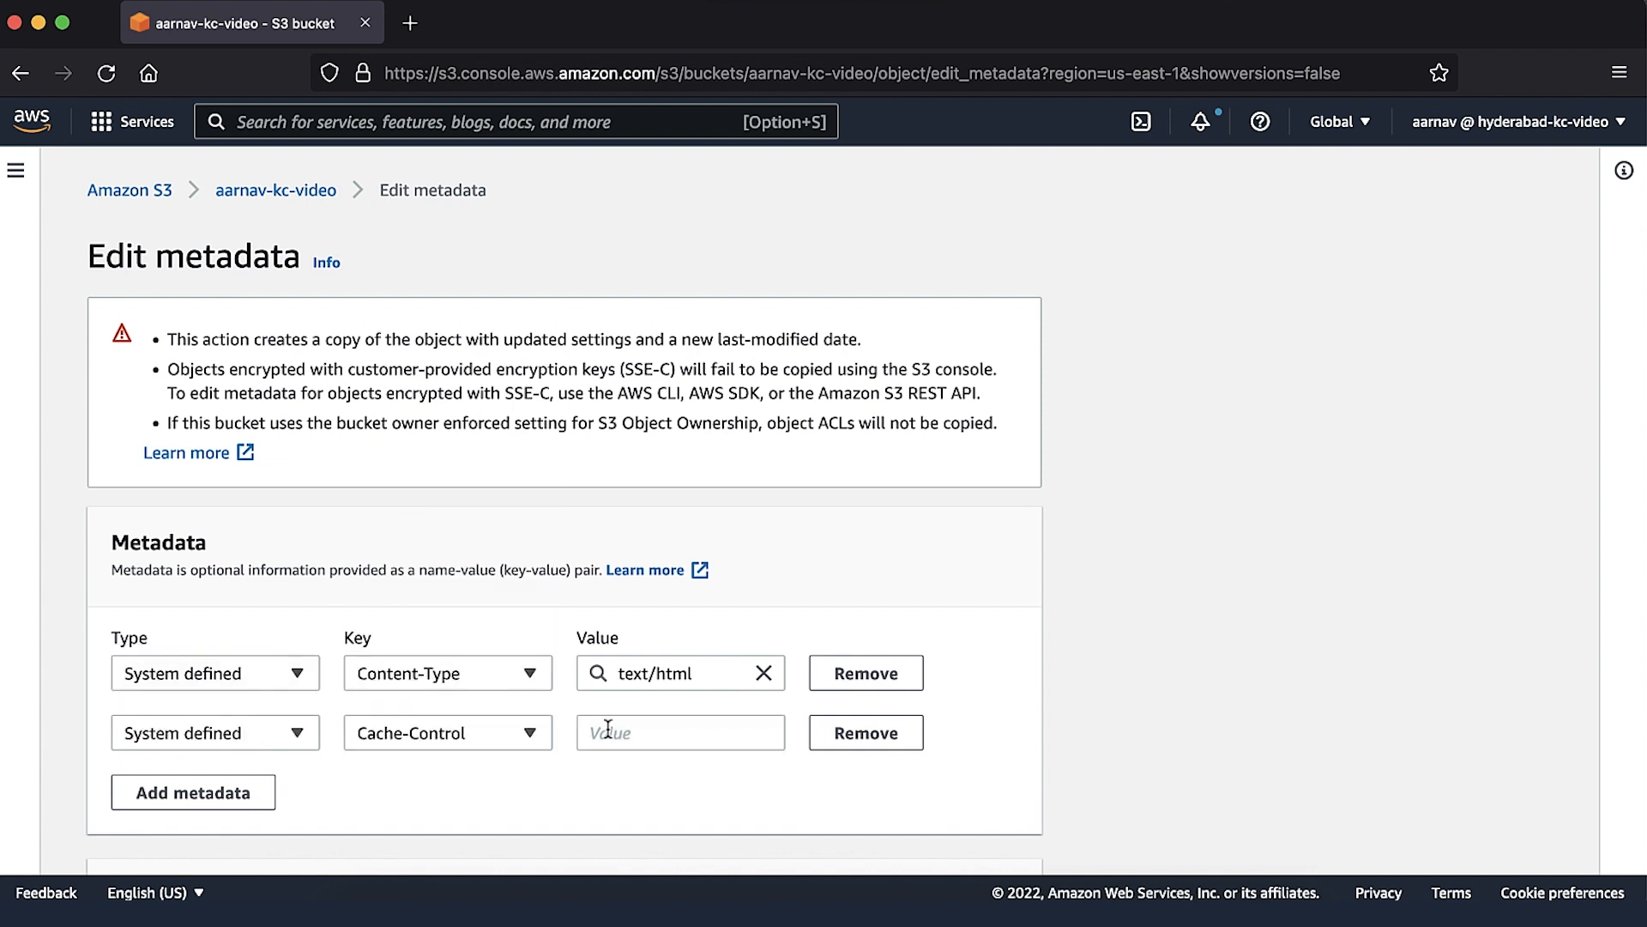
{"action": "type", "text": "no-store,no-cache,pri"}
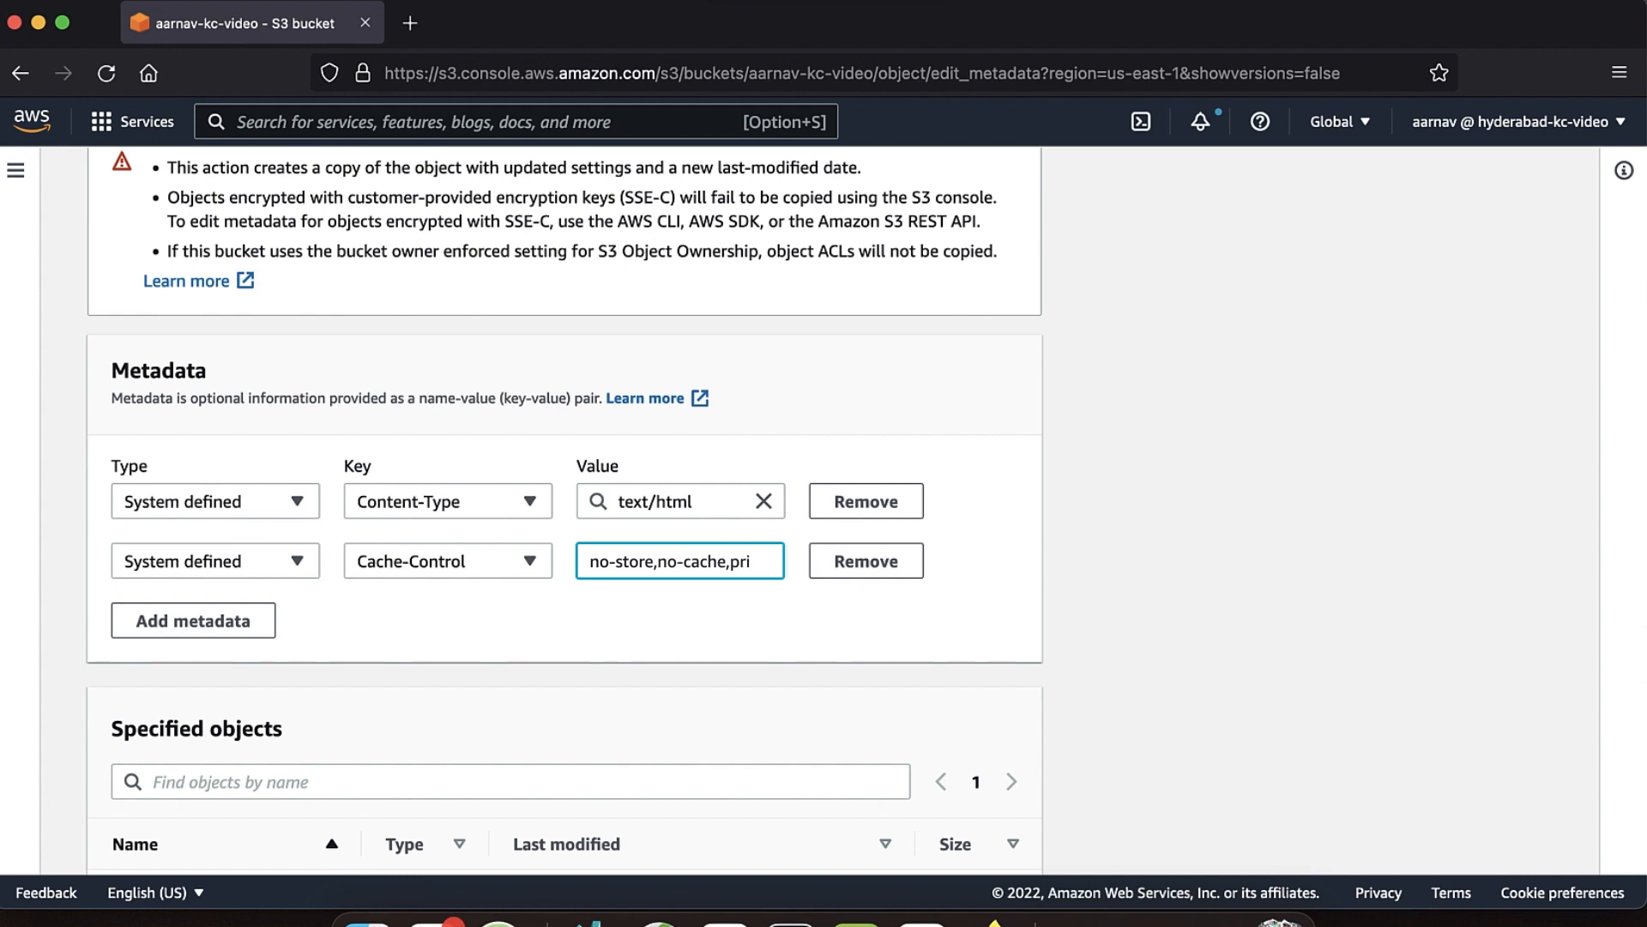
{"action": "scroll", "scroll_direction": "down", "scroll_amount": 3}
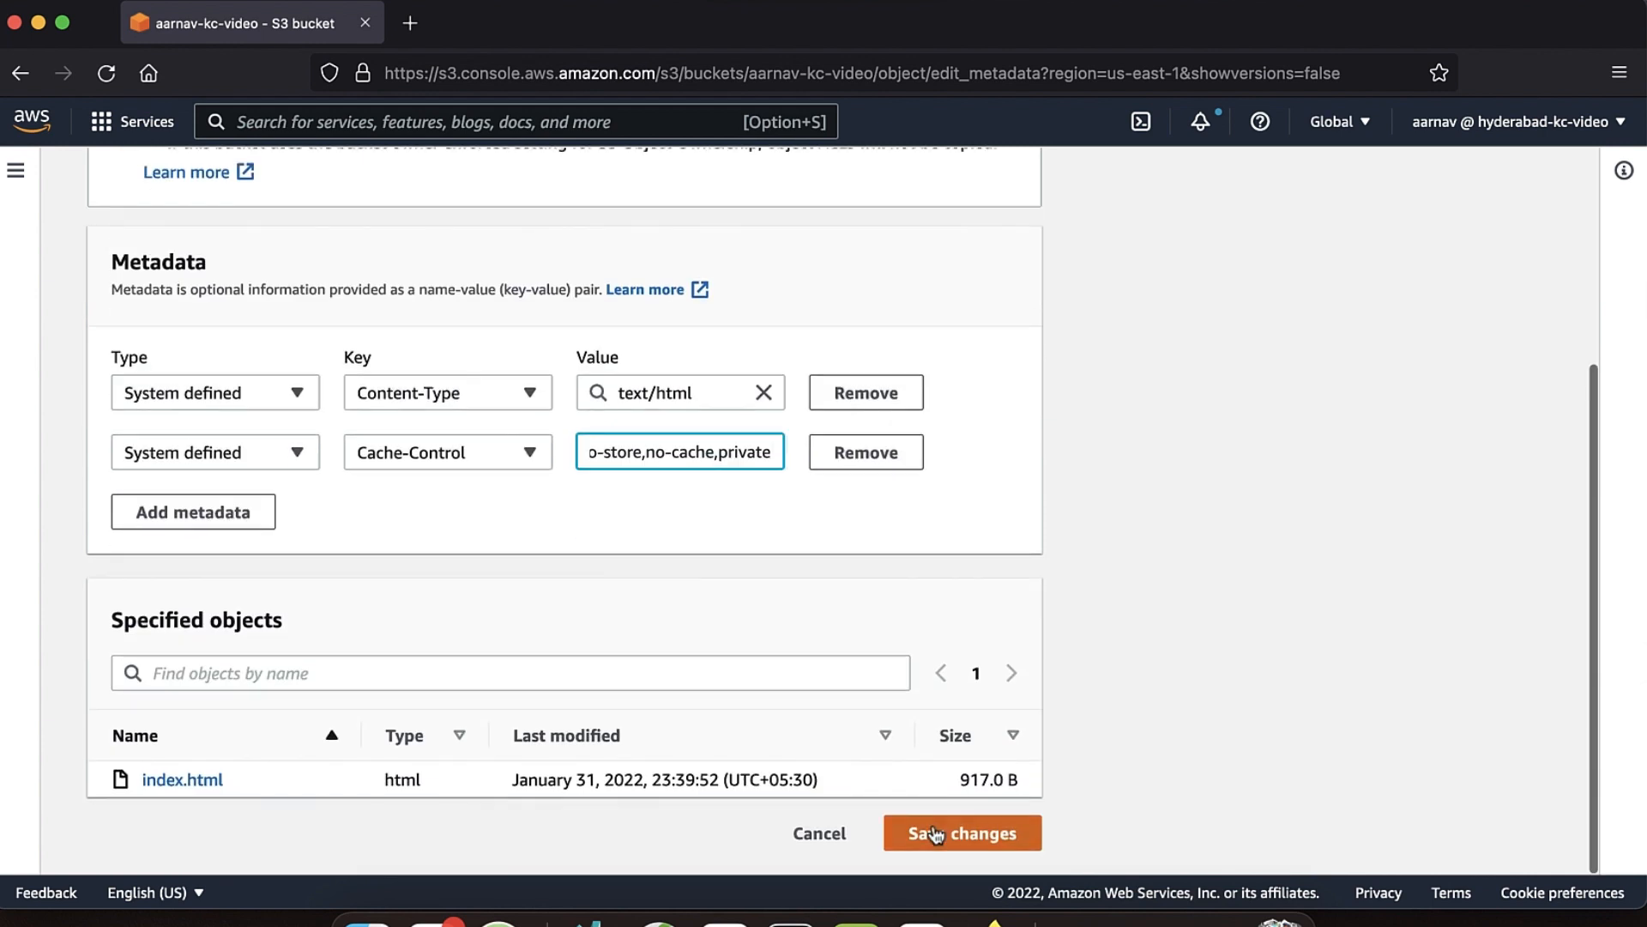
{"action": "left_click", "coordinate": [961, 834]}
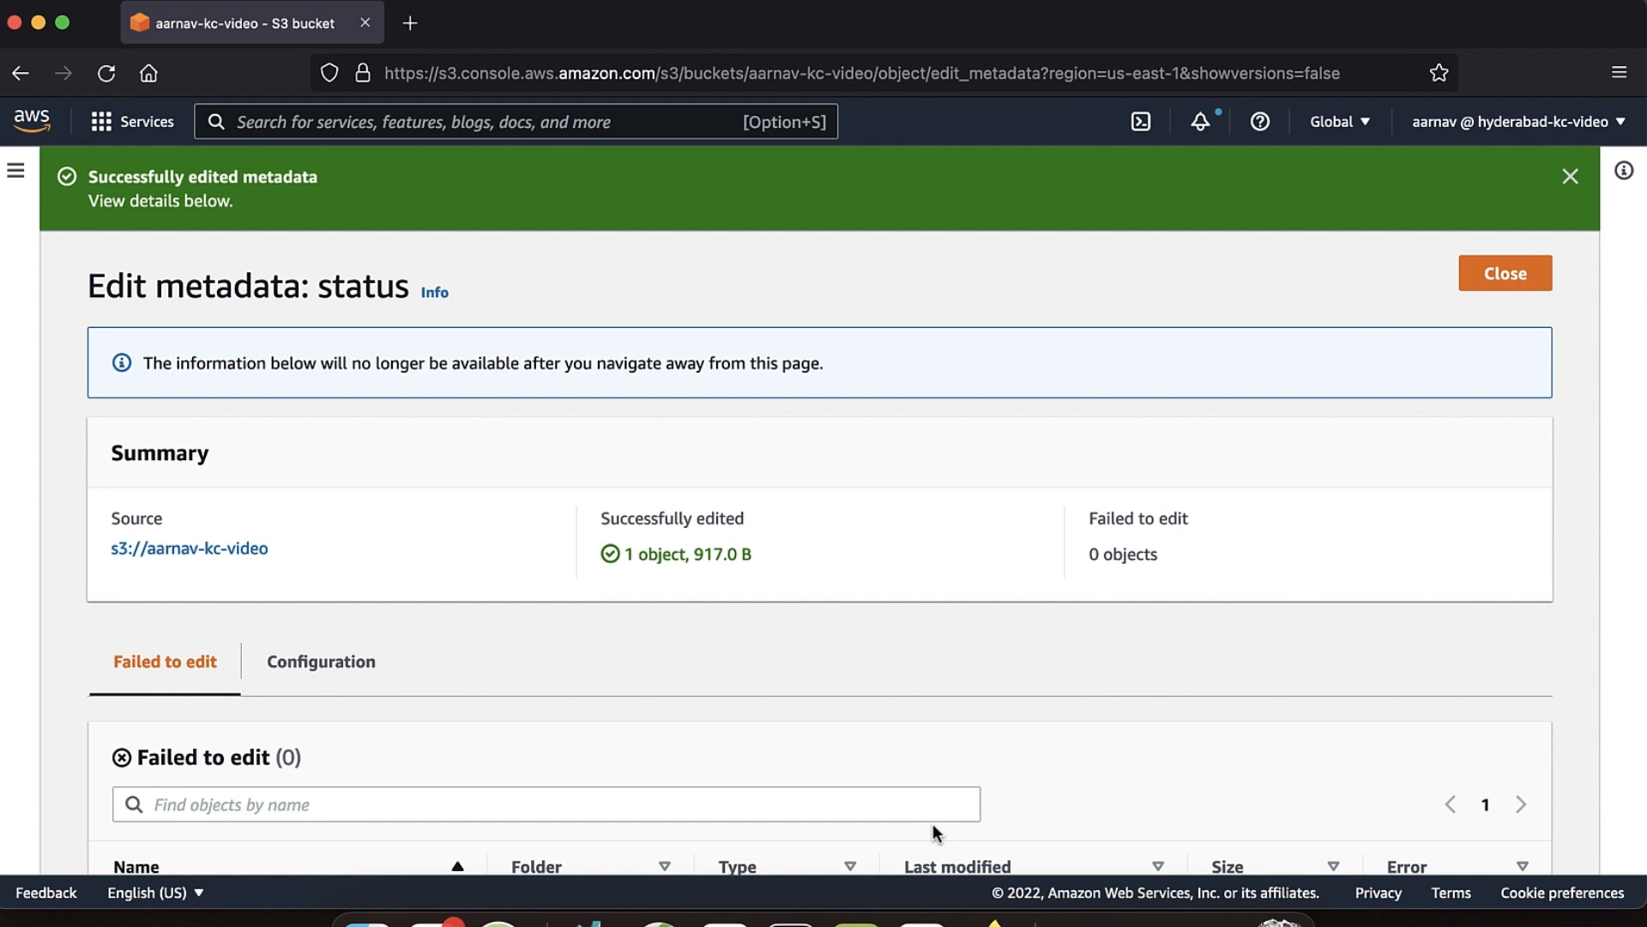
- Search the console services for CloudFront
{"action": "type", "text": "CLOUDFRONT"}
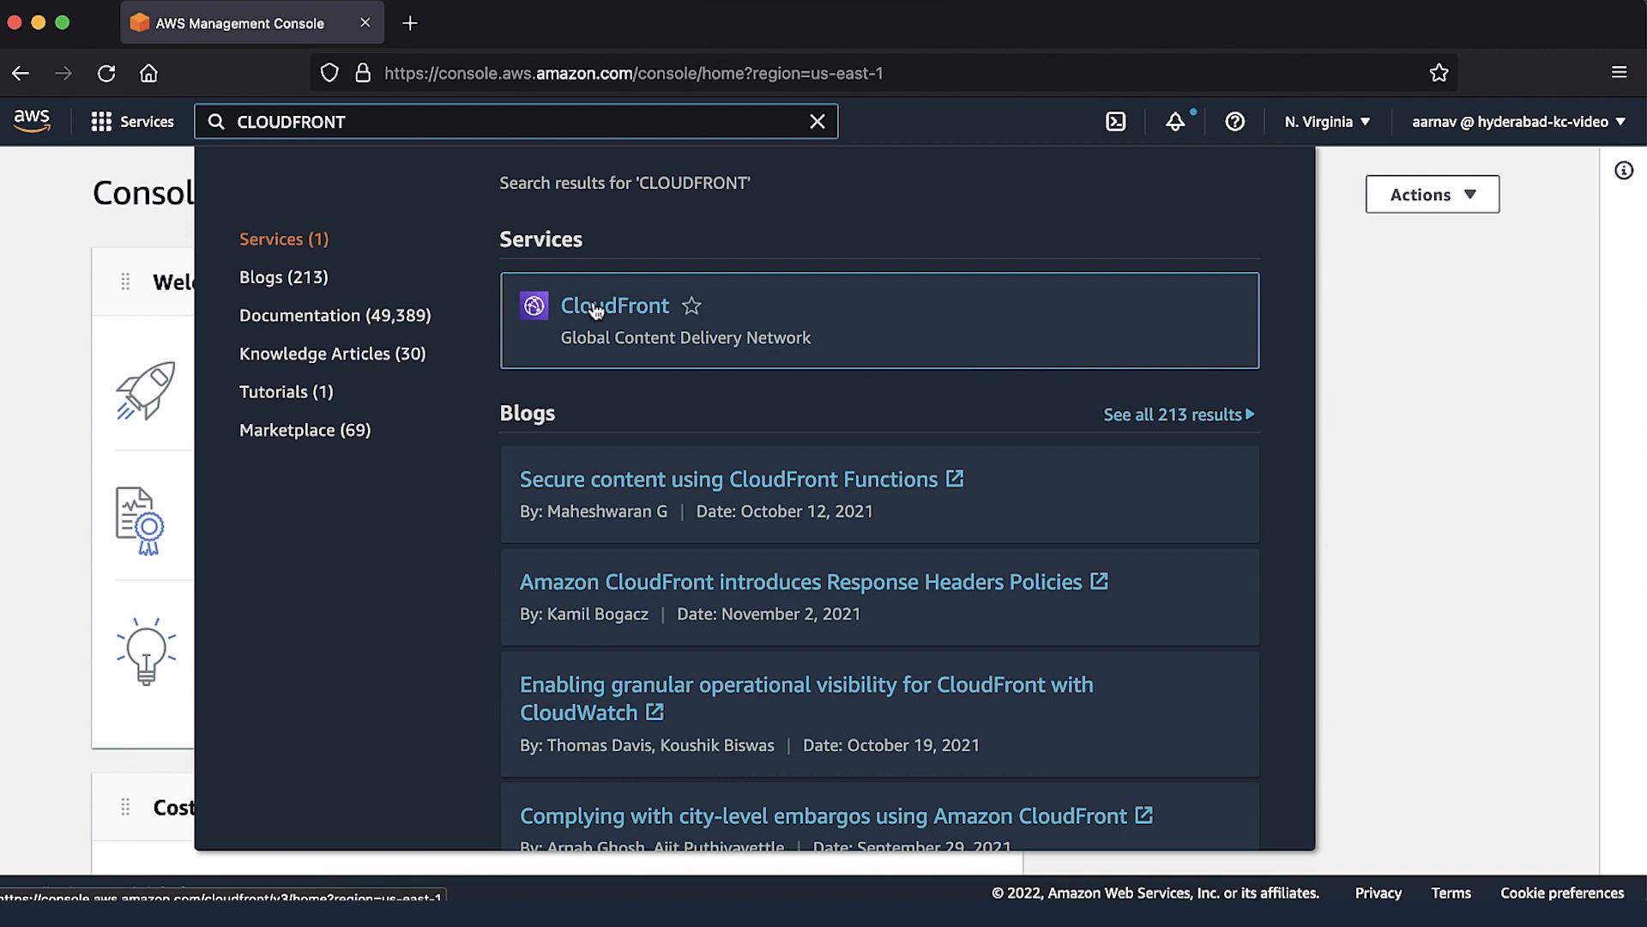
- Set distribution EYLO8P3ITR2ZU's Default (*) behavior to use origin cache headers and save
{"action": "left_click", "coordinate": [614, 305]}
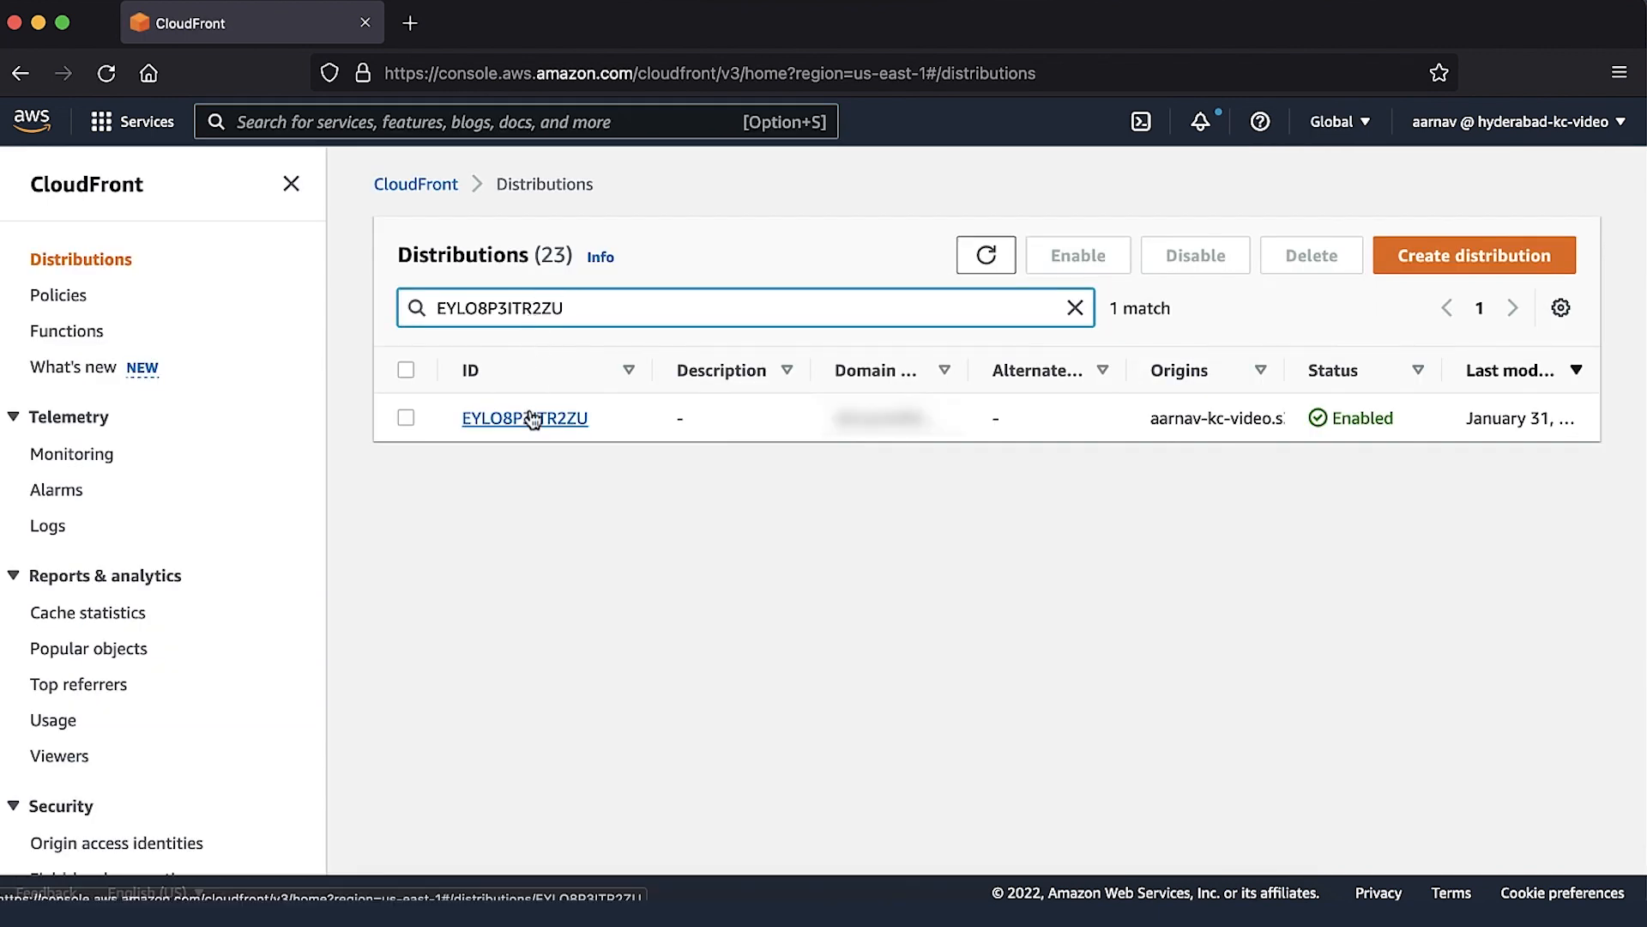
{"action": "left_click", "coordinate": [525, 419]}
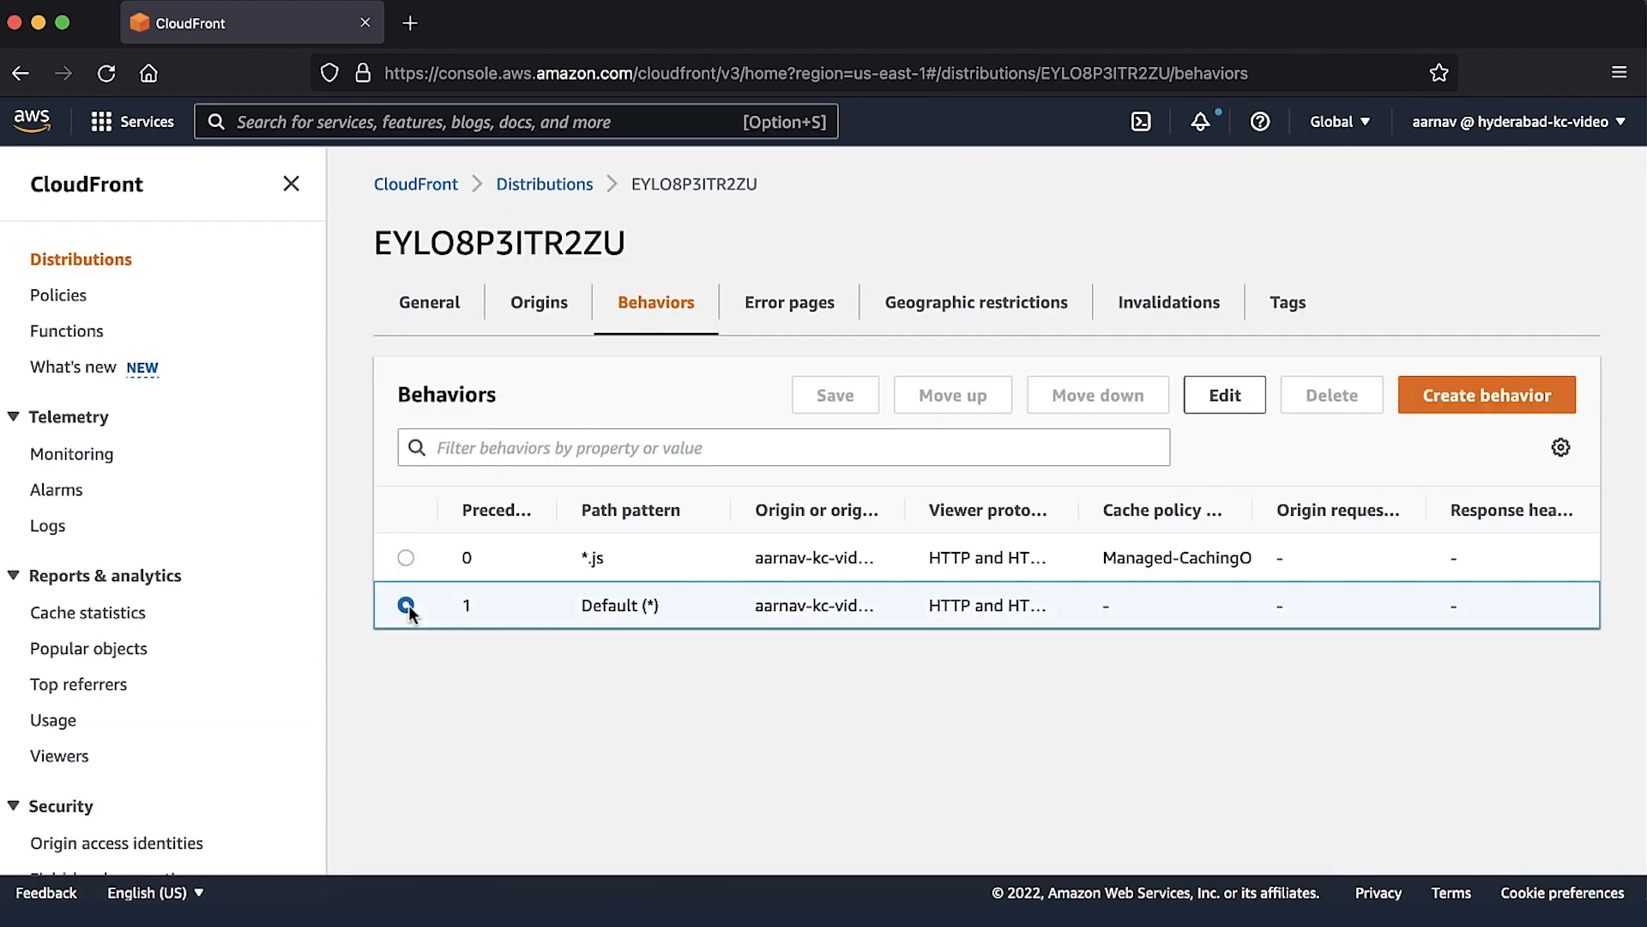
{"action": "left_click", "coordinate": [1222, 394]}
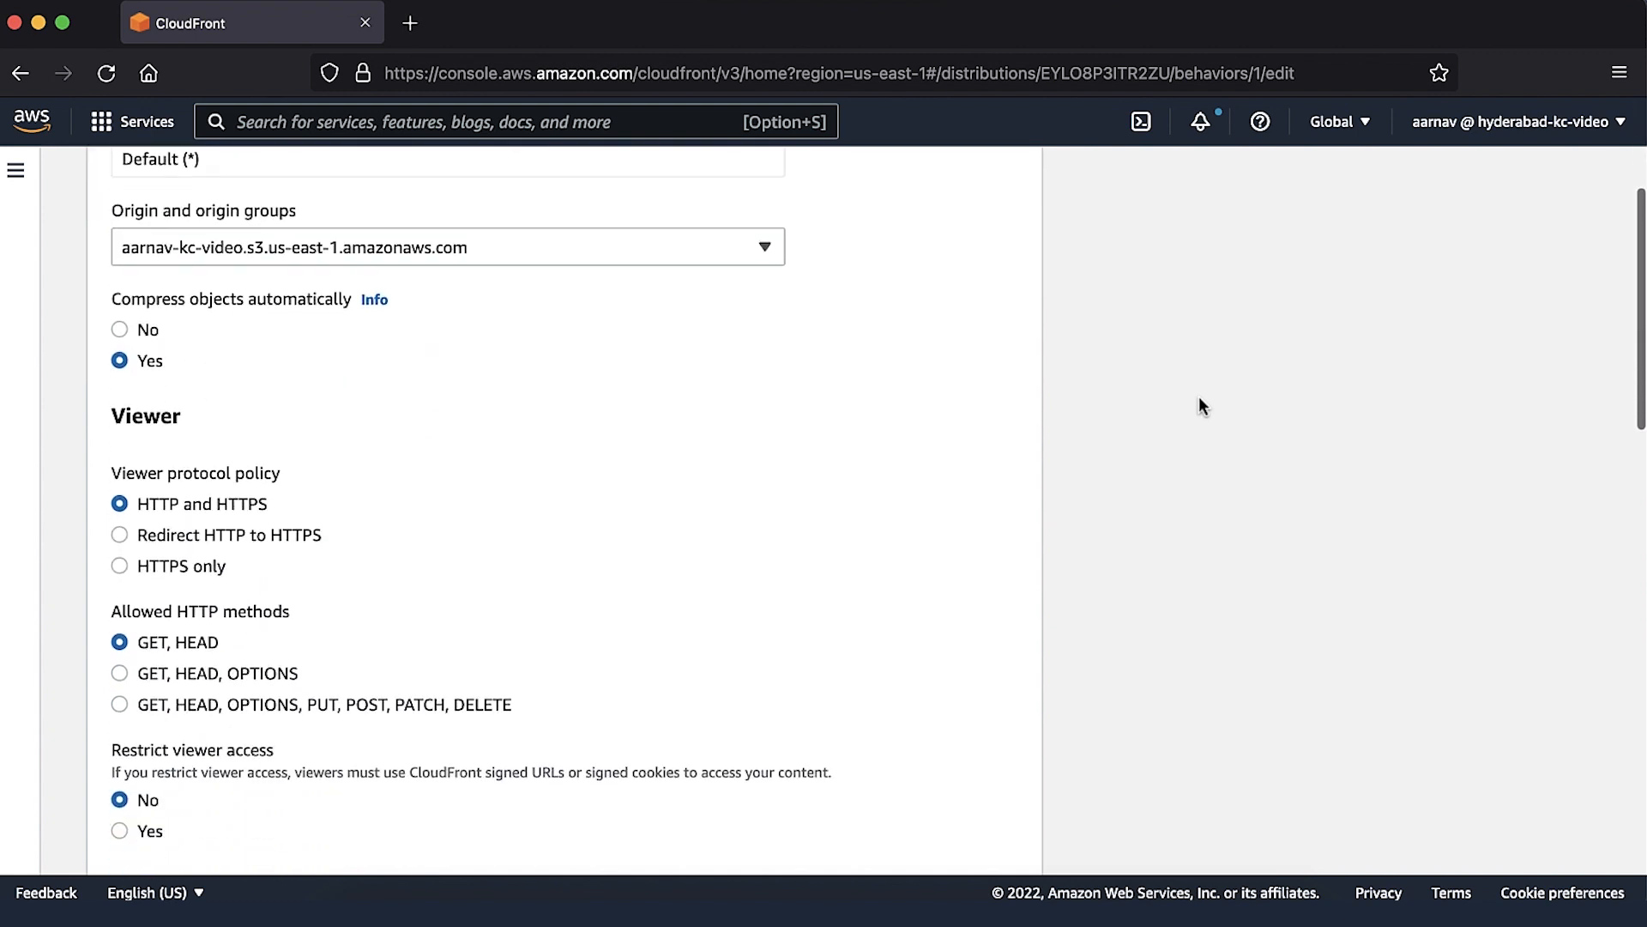
{"action": "scroll", "scroll_direction": "down", "scroll_amount": 3}
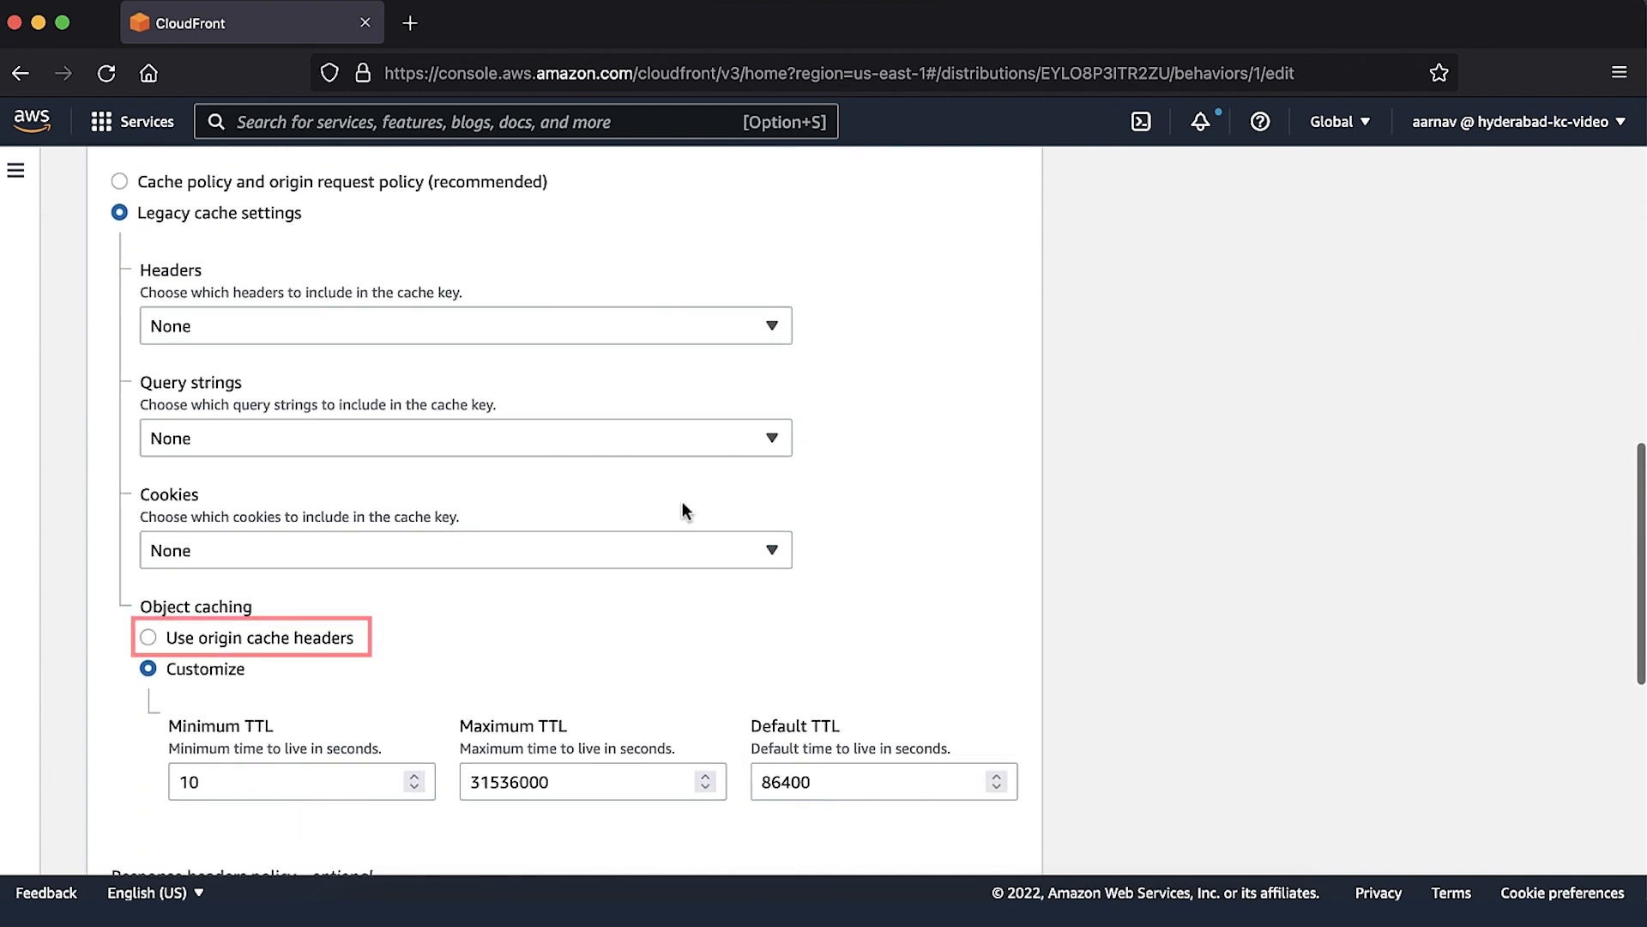
{"action": "left_click", "coordinate": [148, 636]}
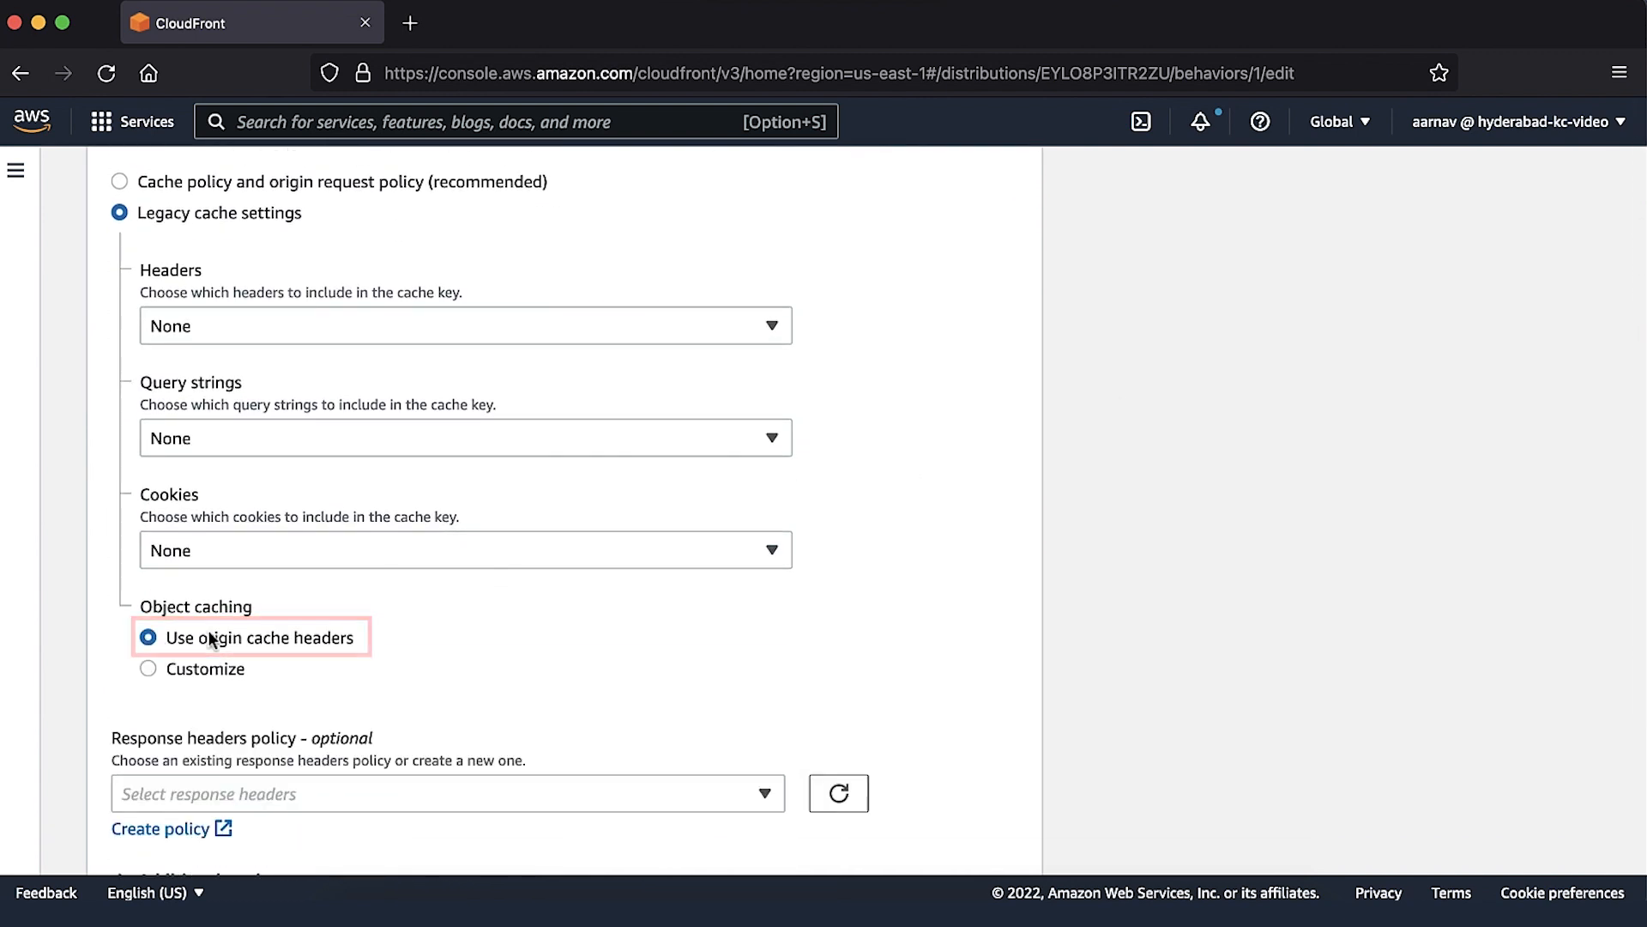
{"action": "scroll", "scroll_direction": "down", "scroll_amount": 3}
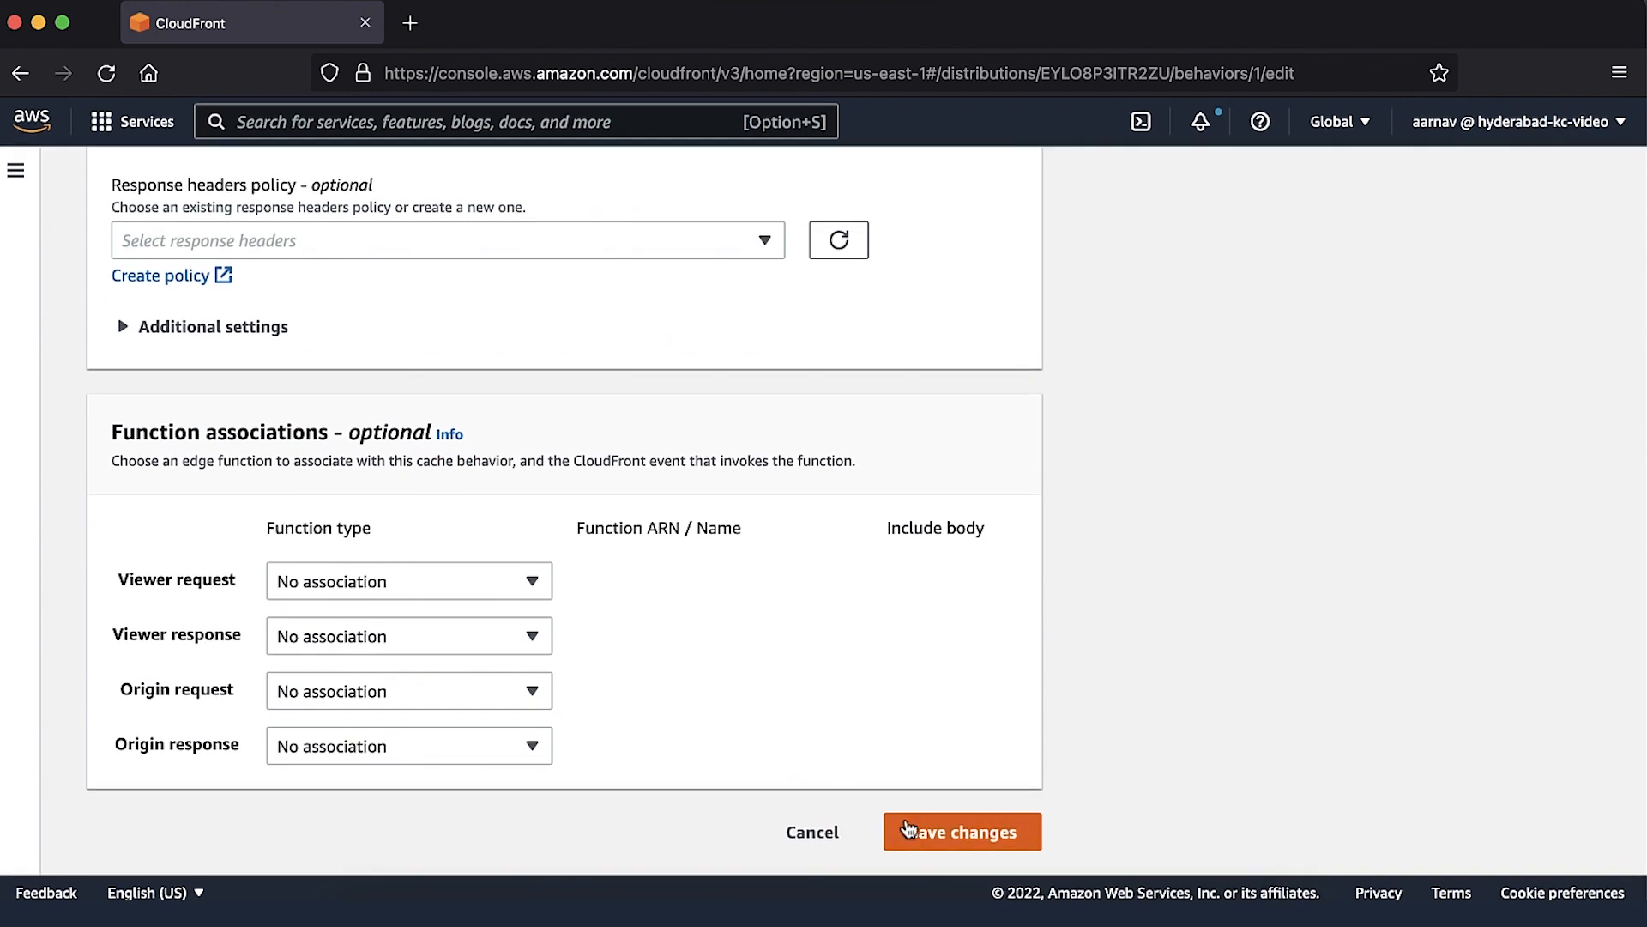
{"action": "left_click", "coordinate": [961, 830]}
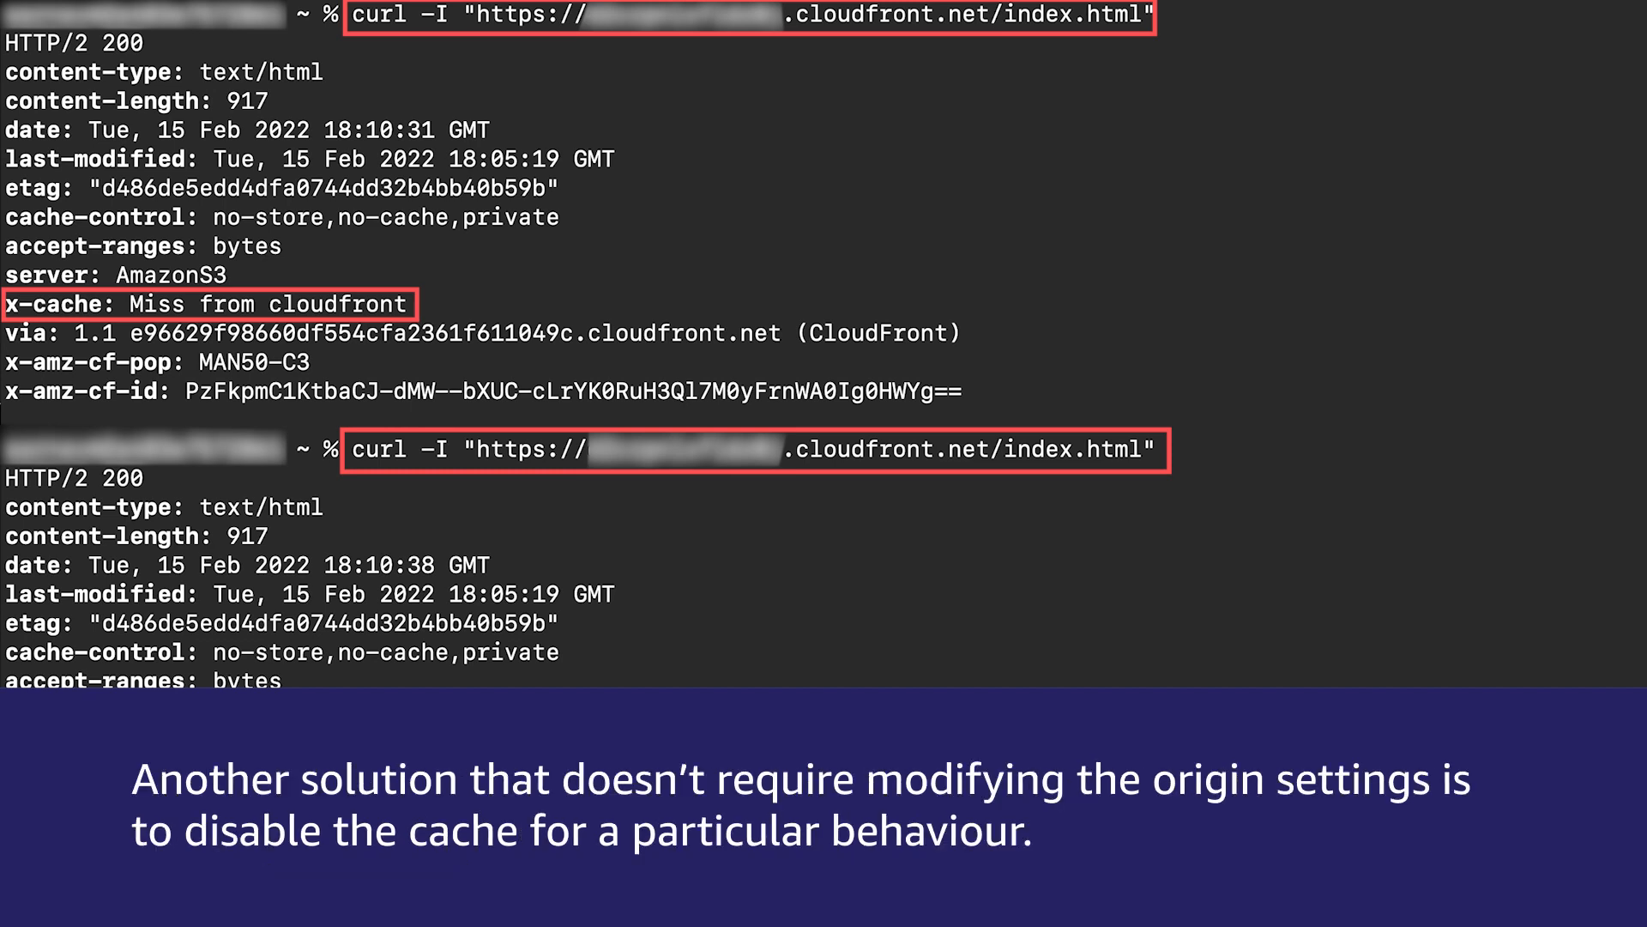
- Run curl -I on the CloudFront index.html URL to check the cache-control and x-cache headers
{"action": "key", "text": "Return"}
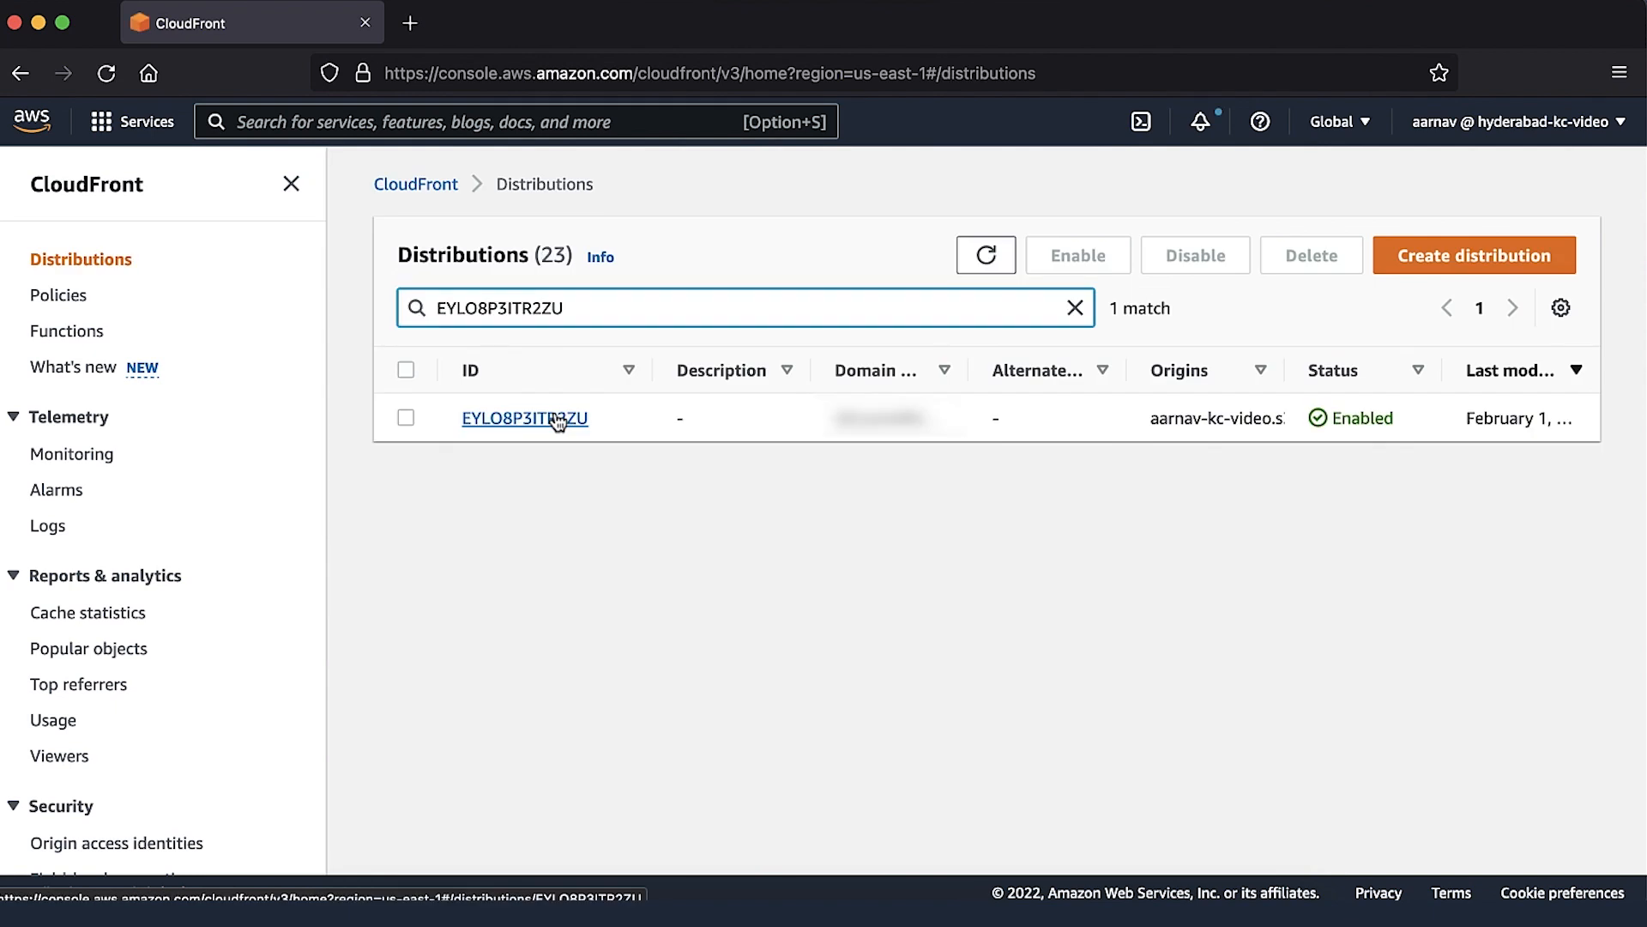
- Show the Behaviors list of distribution EYLO8P3ITR2ZU
{"action": "left_click", "coordinate": [525, 418]}
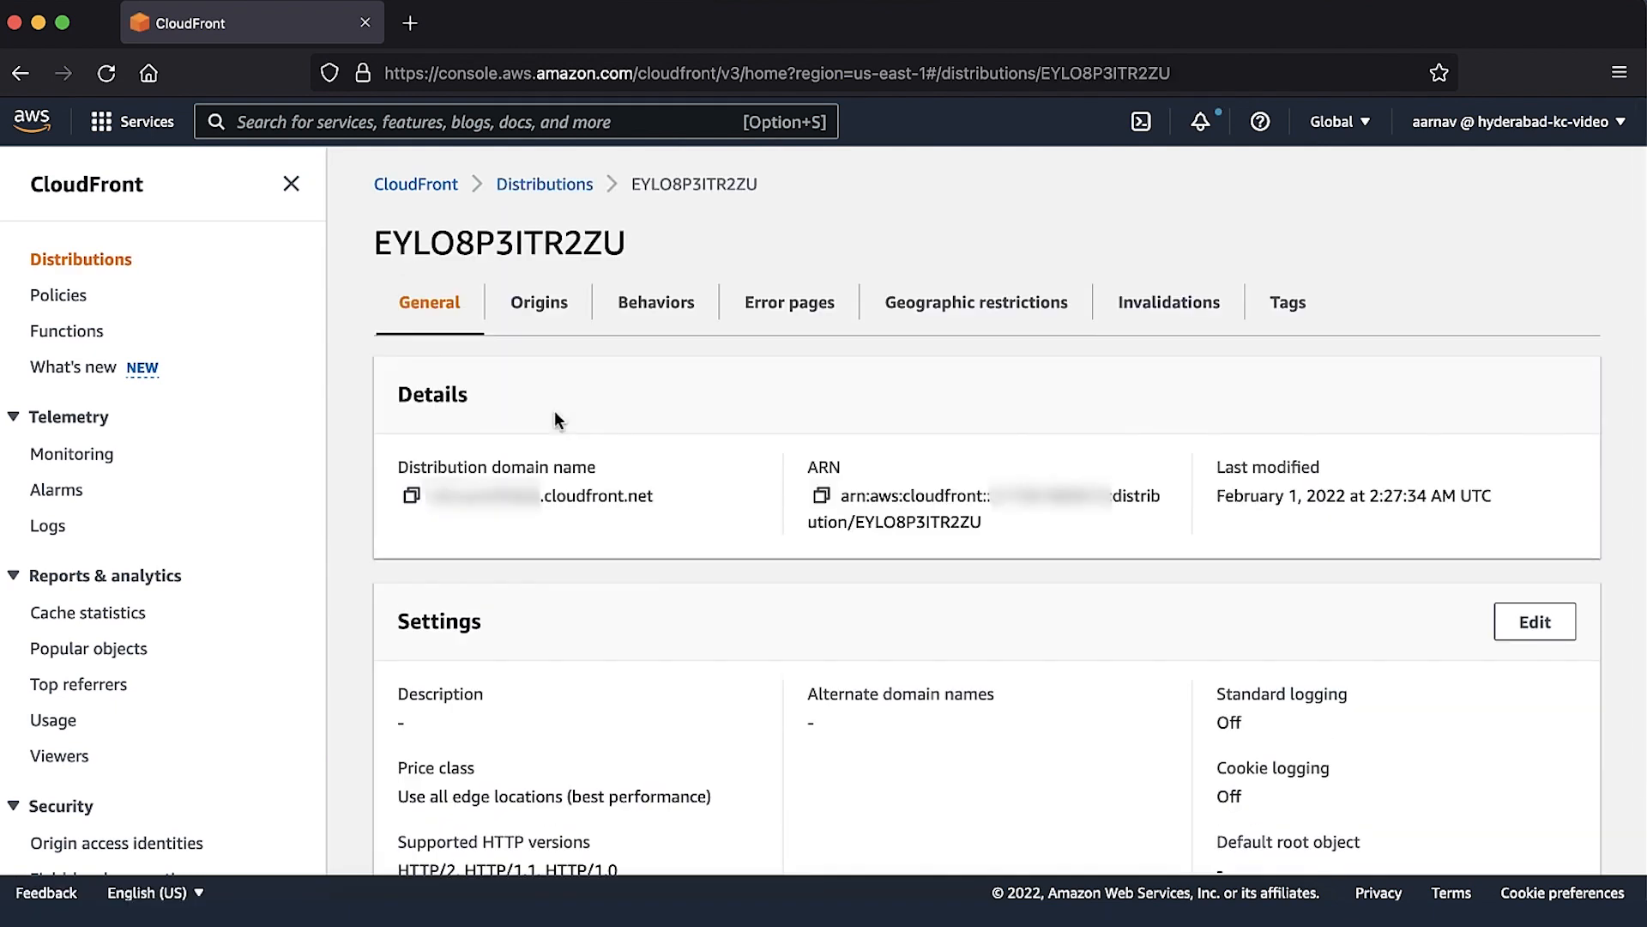
{"action": "mouse_move", "coordinate": [590, 378]}
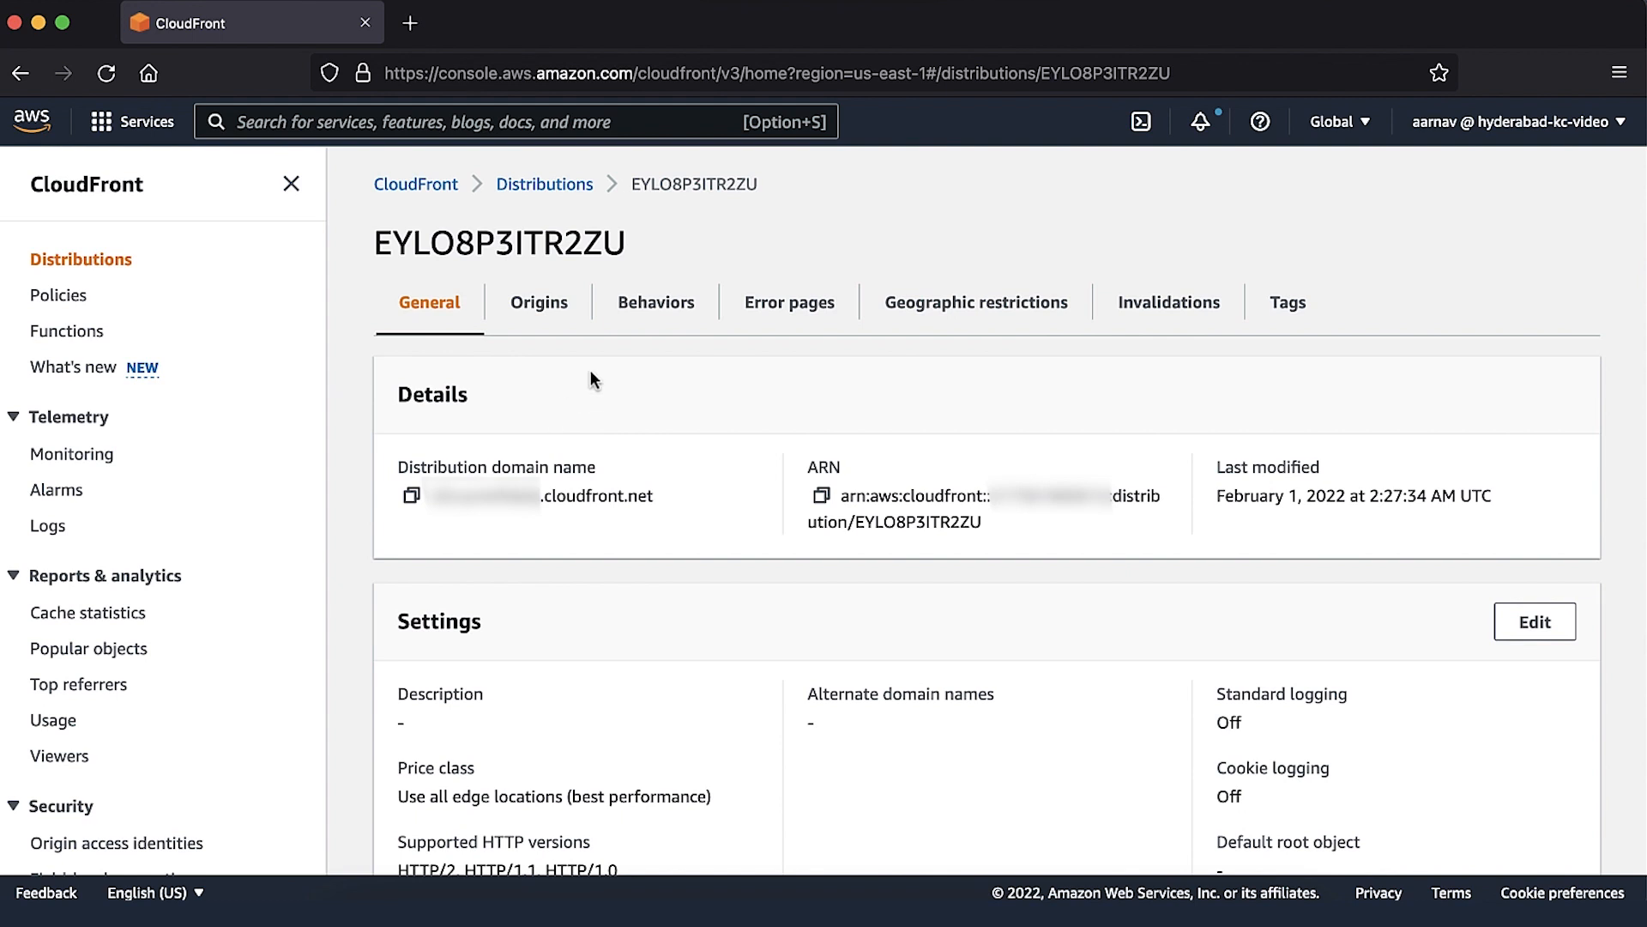
{"action": "left_click", "coordinate": [655, 302]}
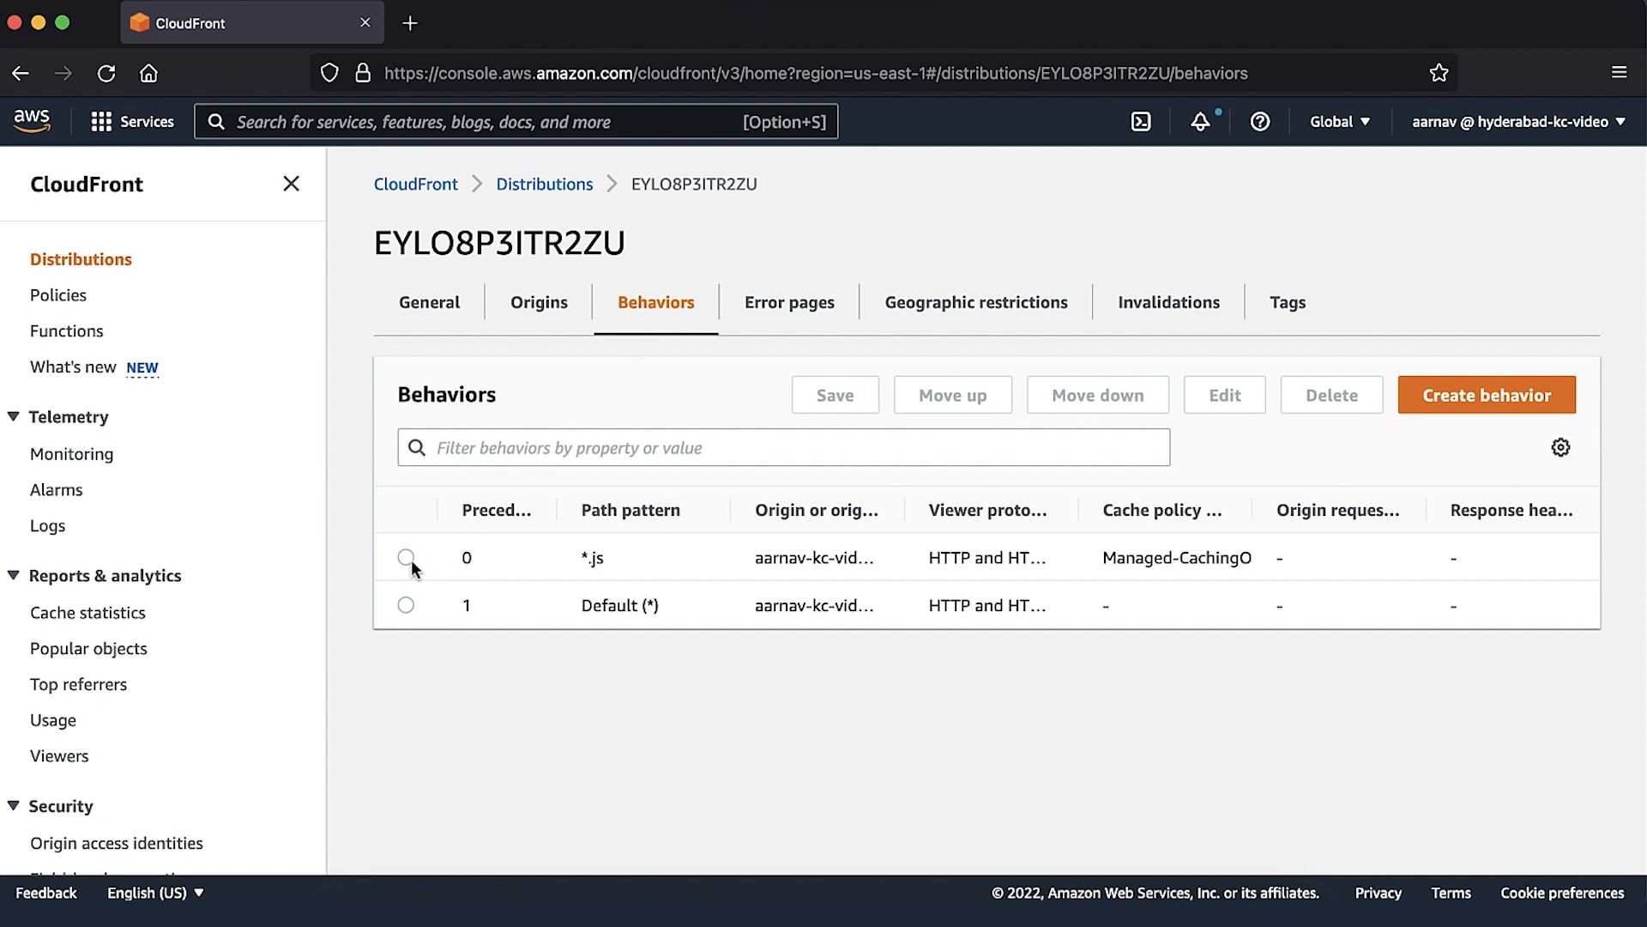
- Give the *.js behavior the CachingDisabled cache policy and save it
{"action": "left_click", "coordinate": [405, 556]}
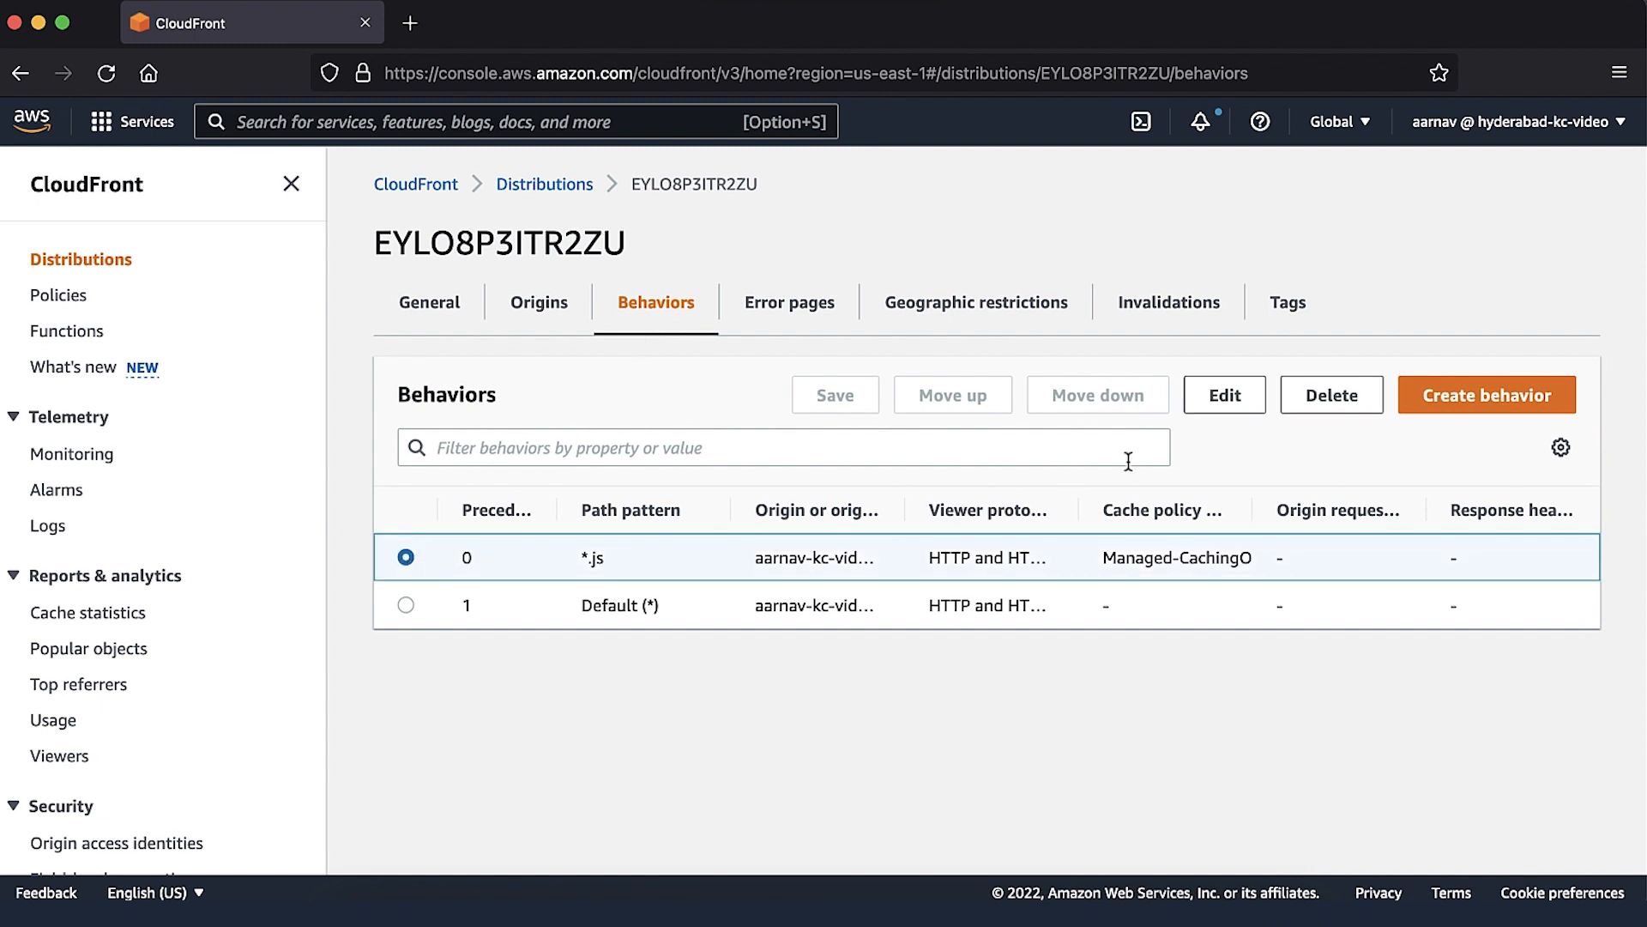
{"action": "left_click", "coordinate": [1224, 395]}
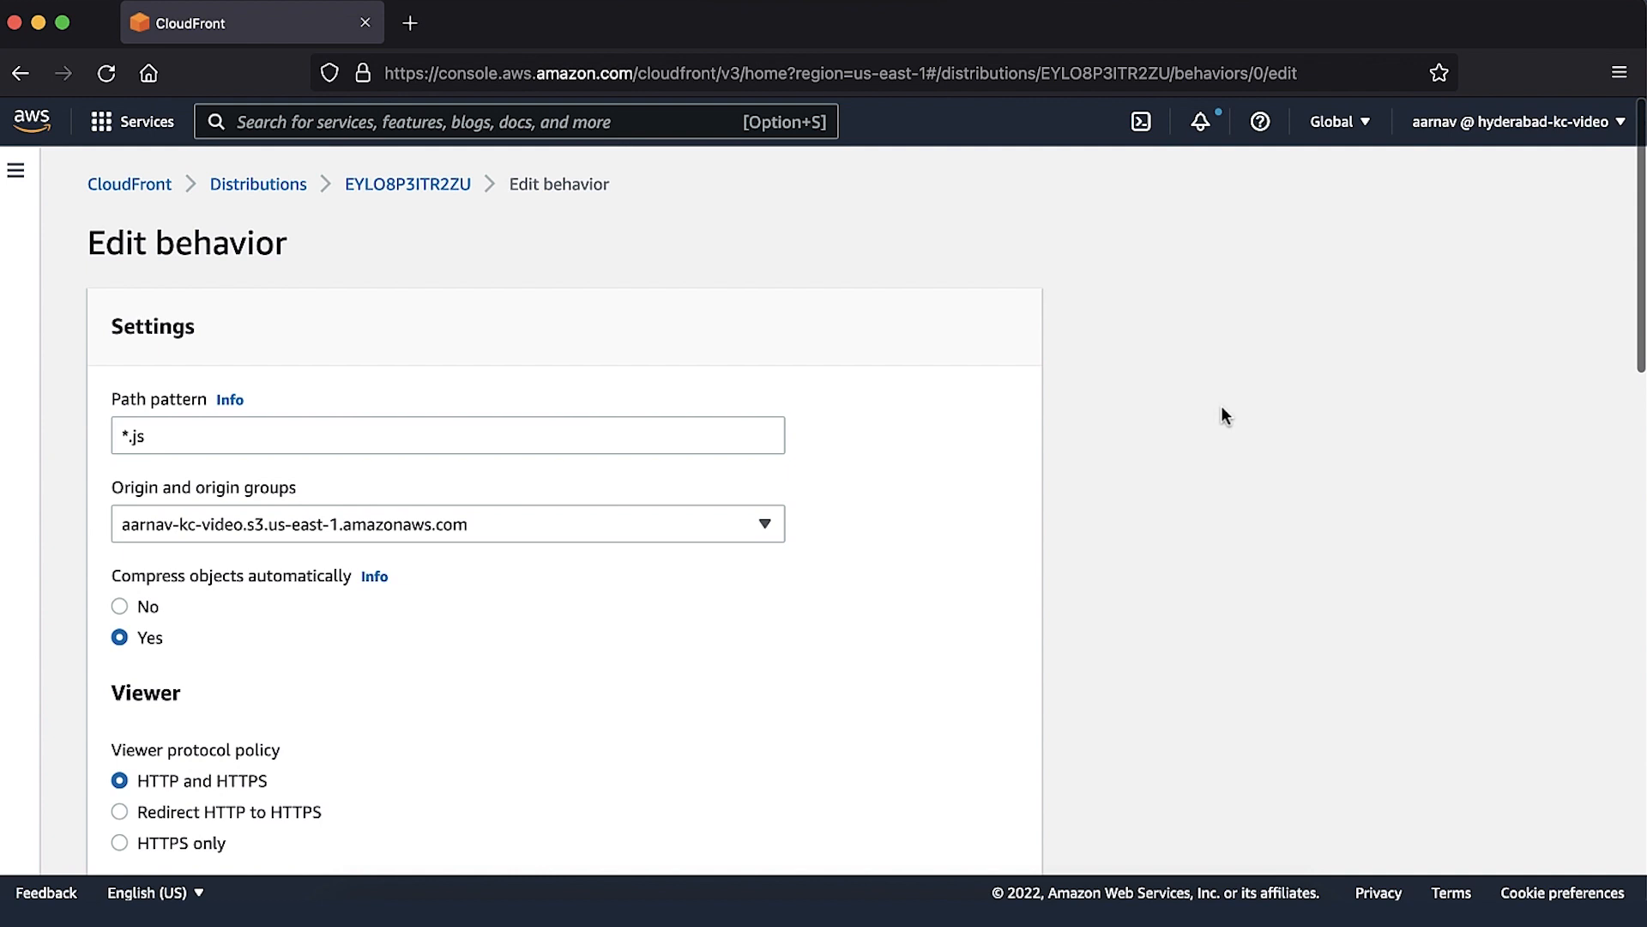
{"action": "scroll", "scroll_direction": "down", "scroll_amount": 3}
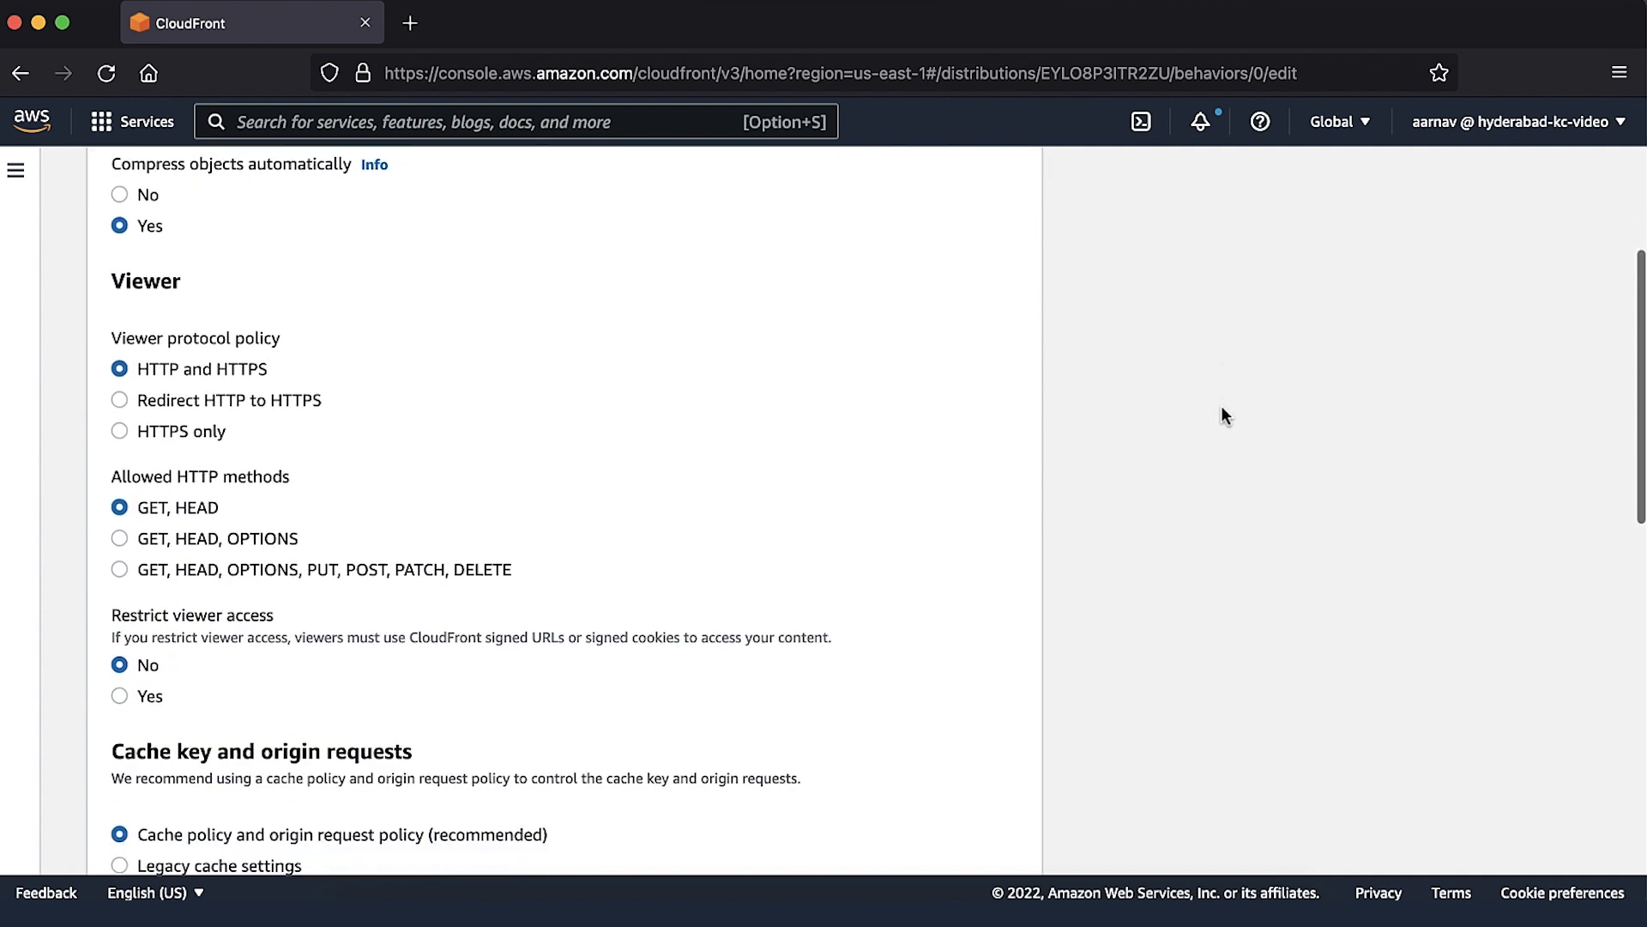
{"action": "scroll", "scroll_direction": "down", "scroll_amount": 3}
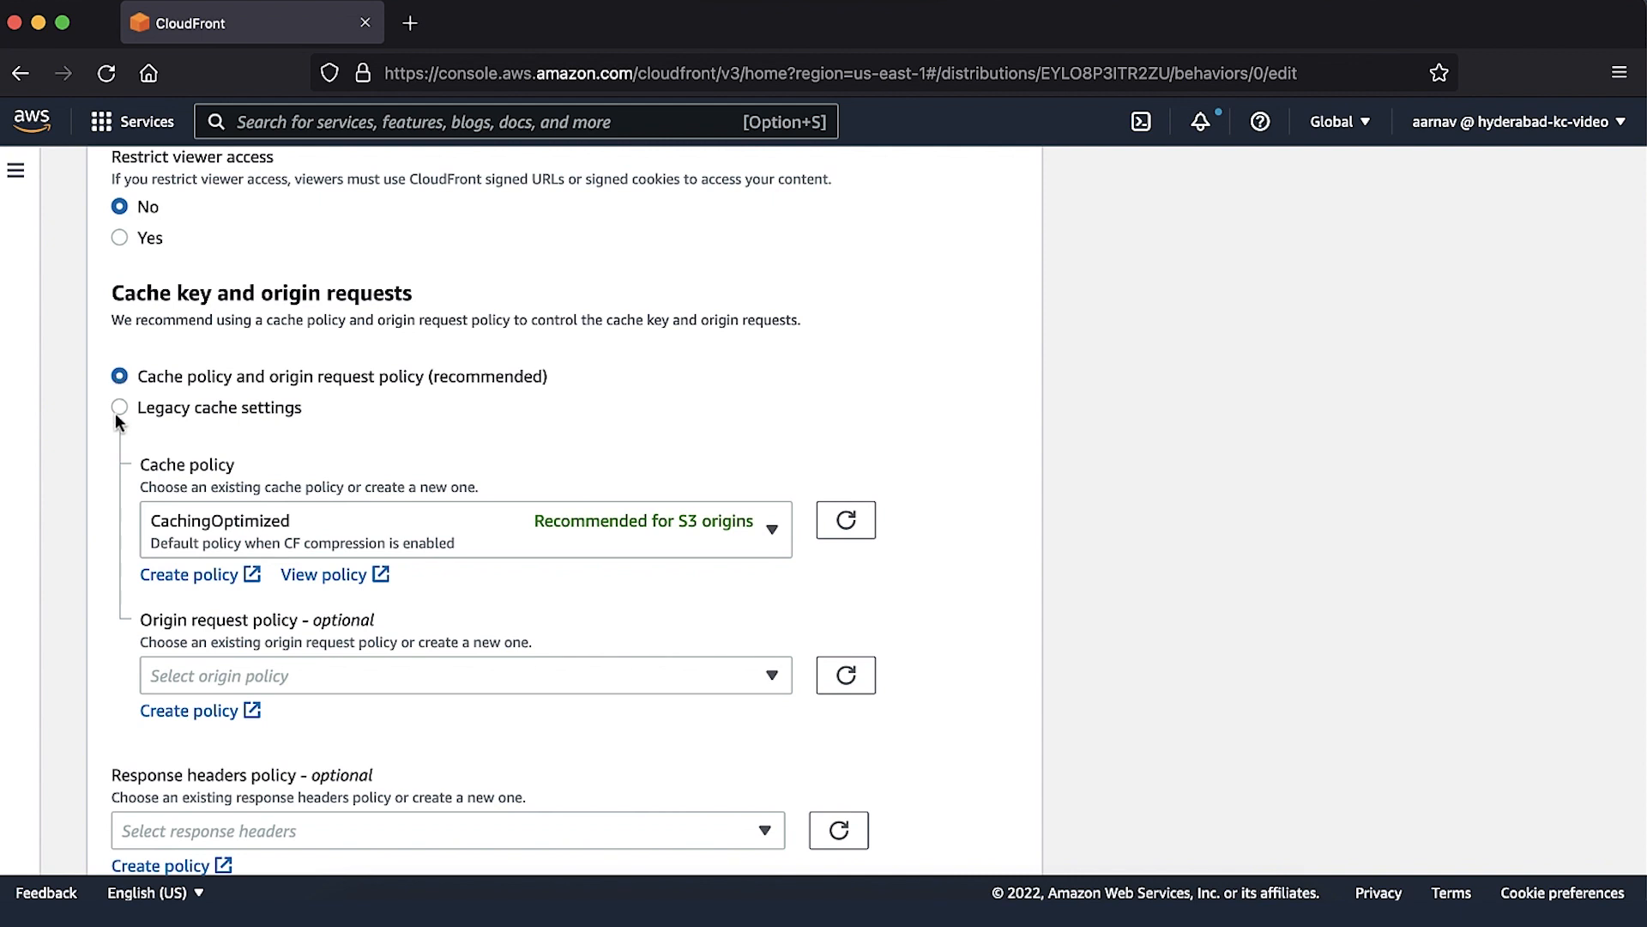
{"action": "left_click", "coordinate": [773, 531]}
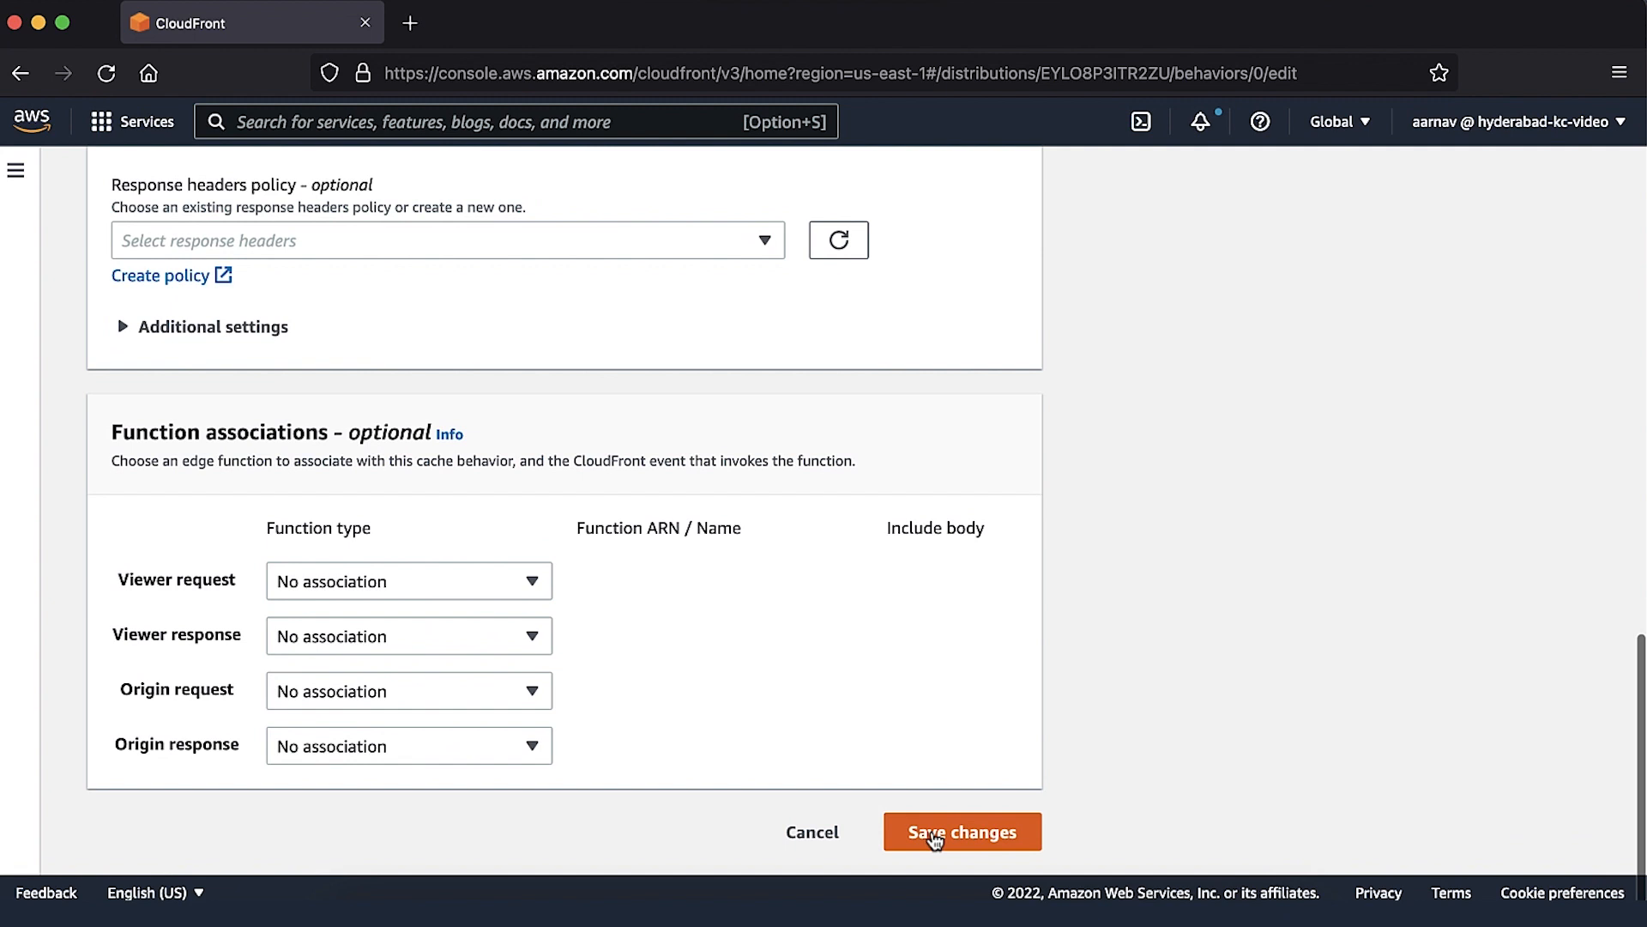
{"action": "left_click", "coordinate": [961, 830]}
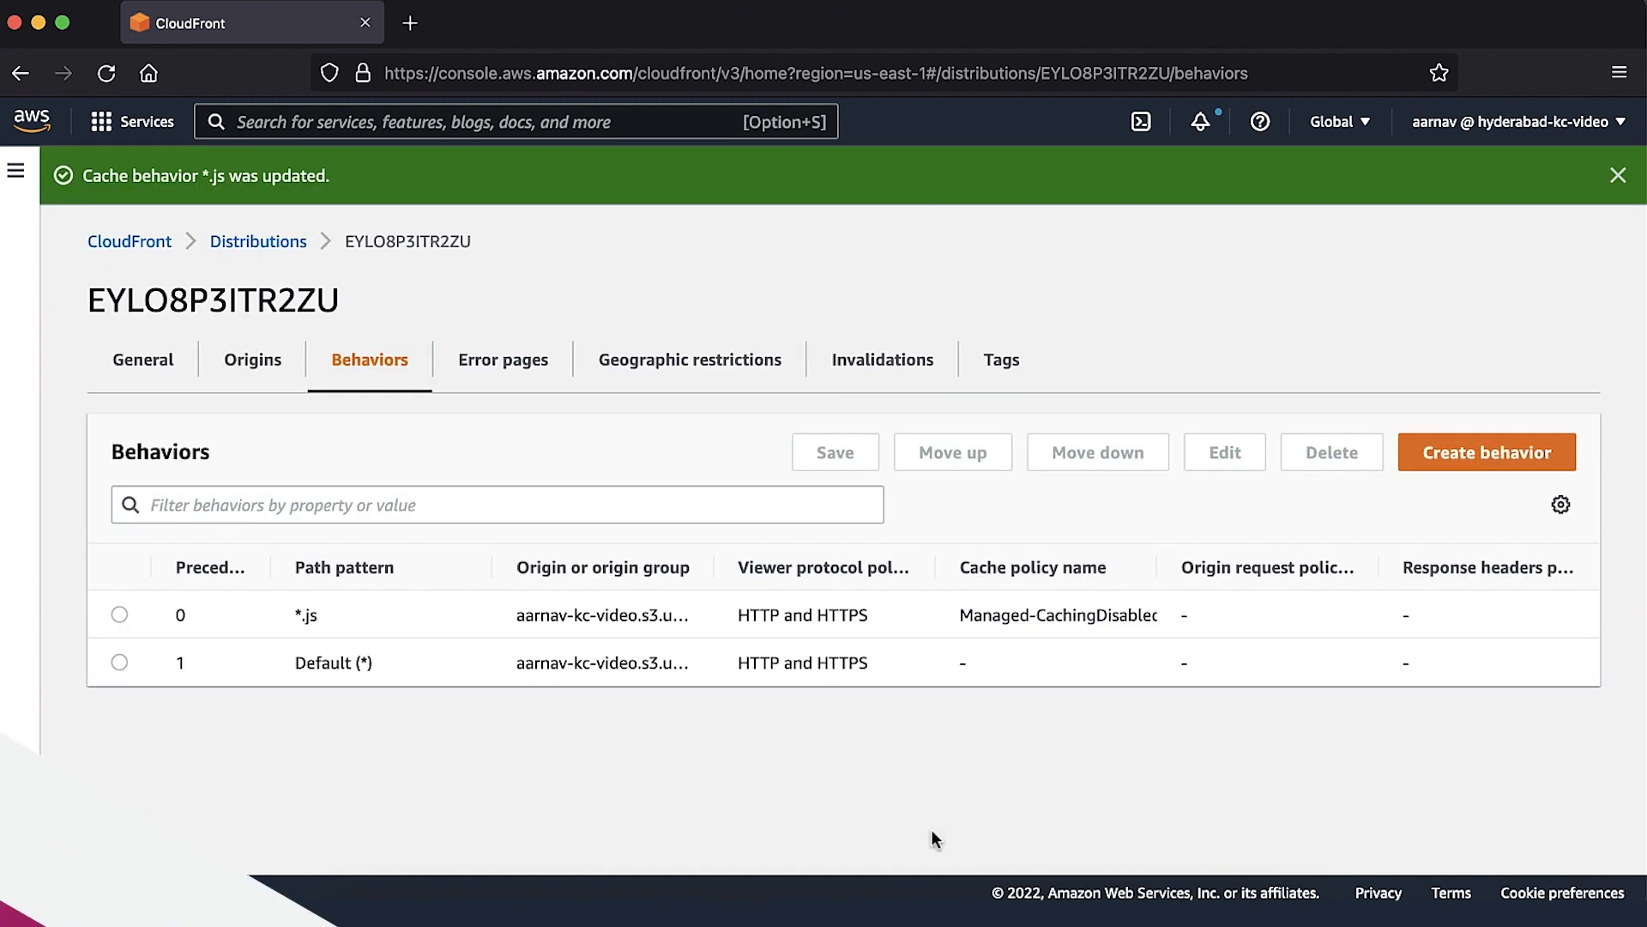